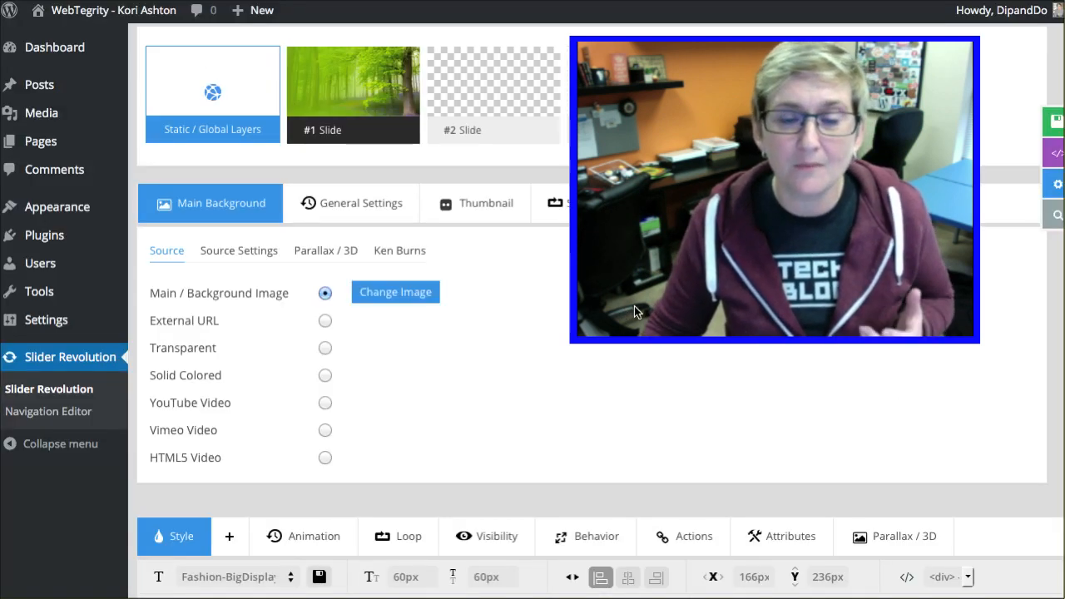
mouse_move(510, 310)
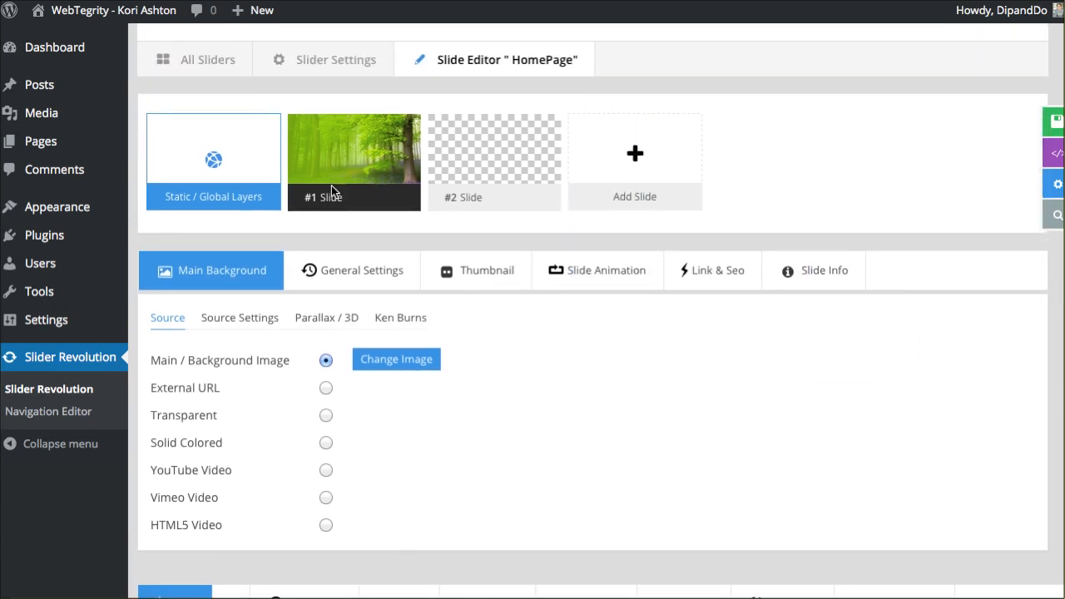
mouse_move(251, 279)
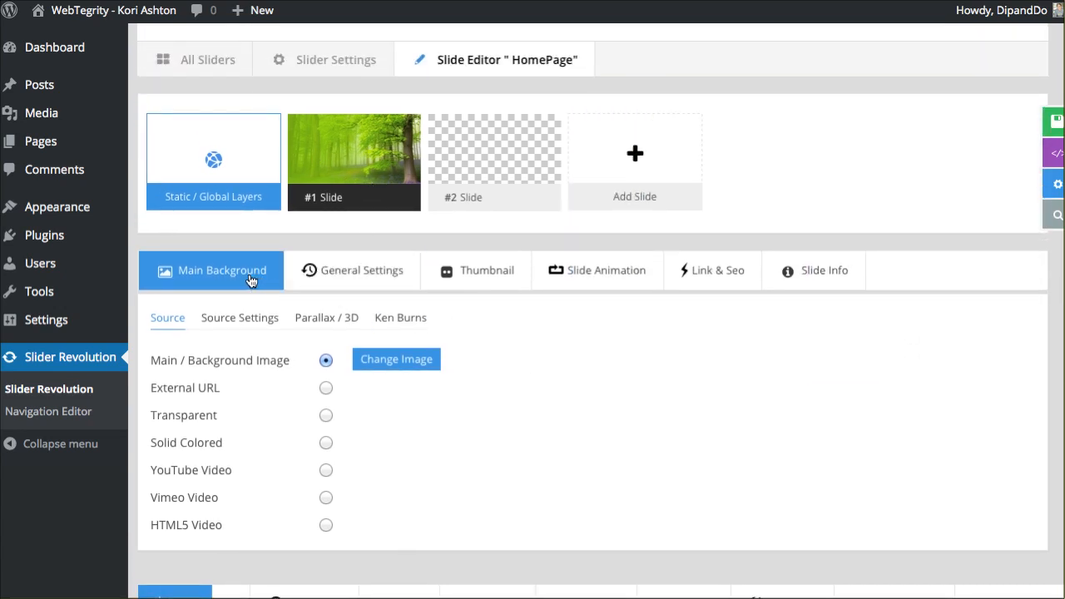
mouse_move(671, 362)
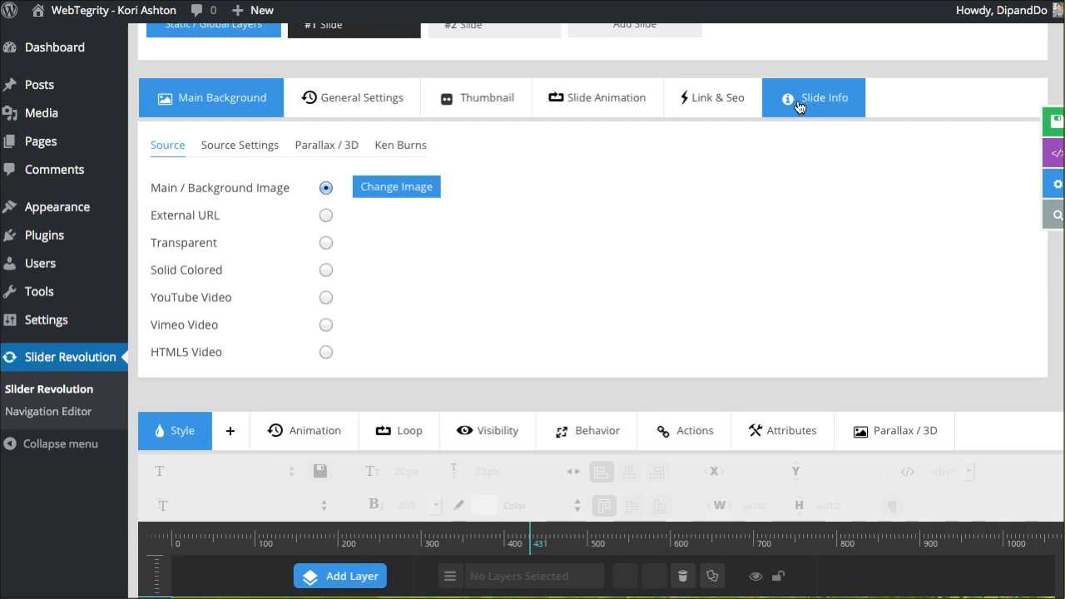
Review the background and general settings, then set the background source to External URL
click(212, 98)
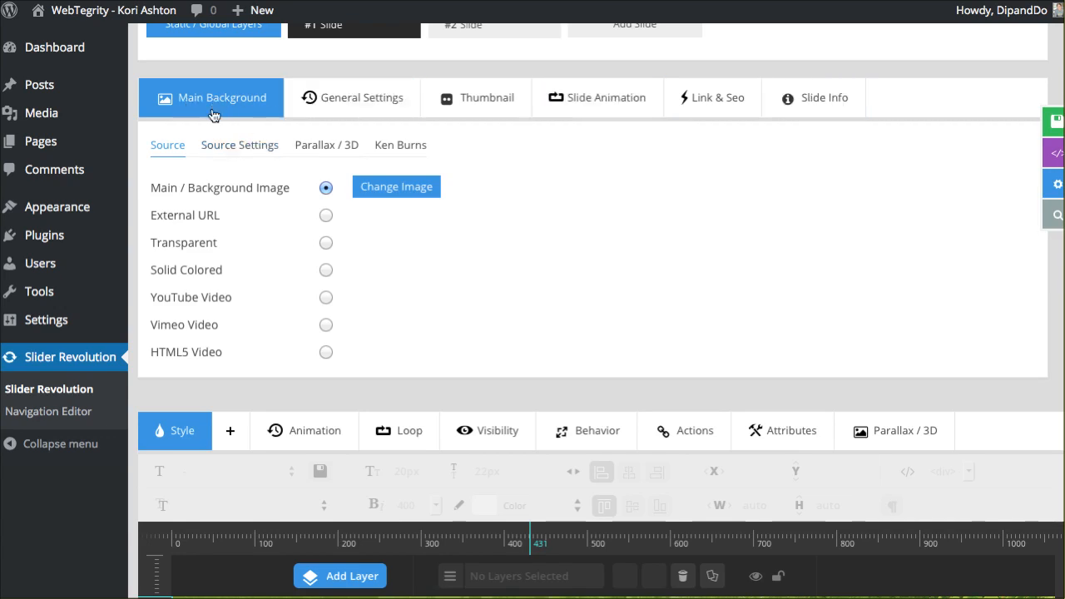
click(361, 97)
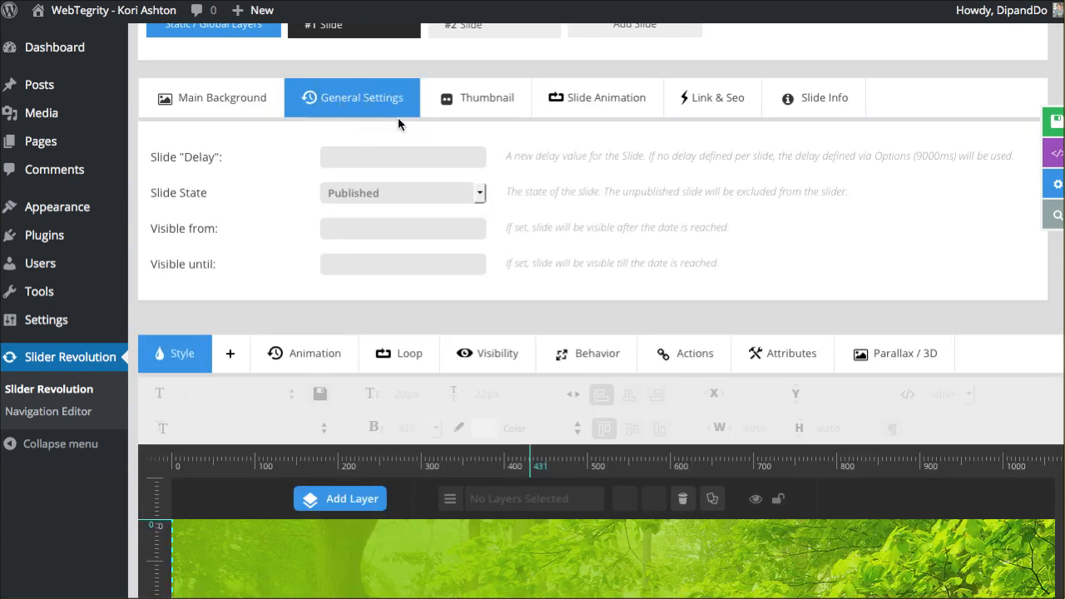
click(221, 97)
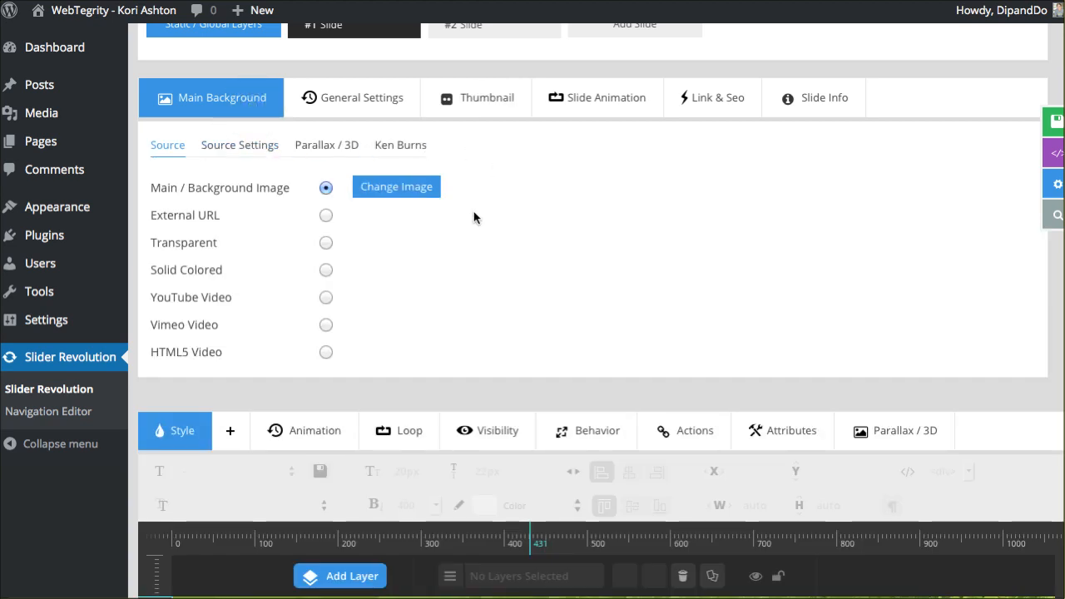
mouse_move(252, 207)
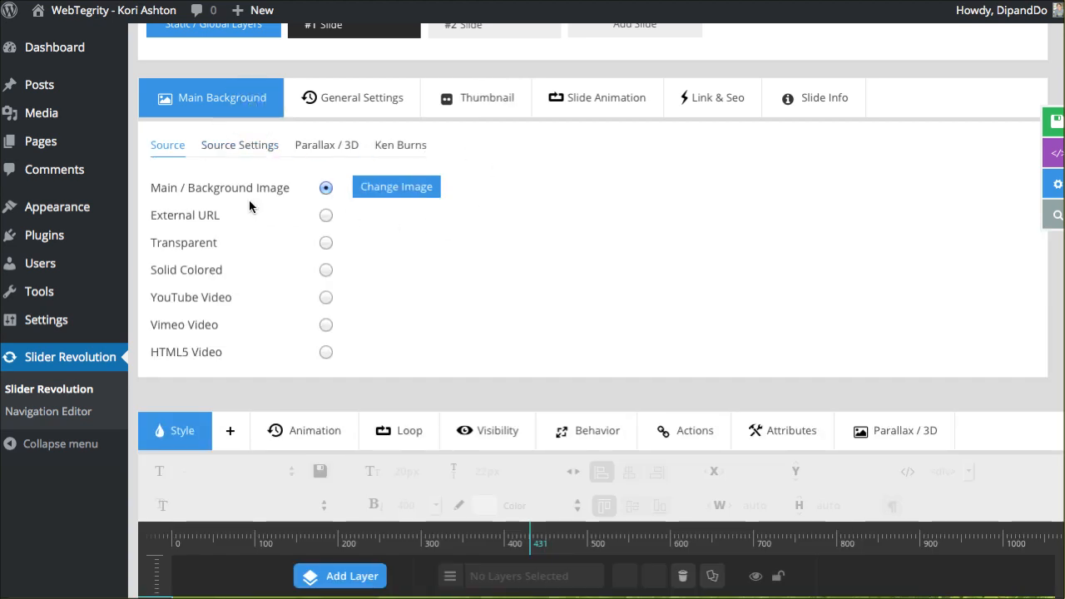
mouse_move(204, 192)
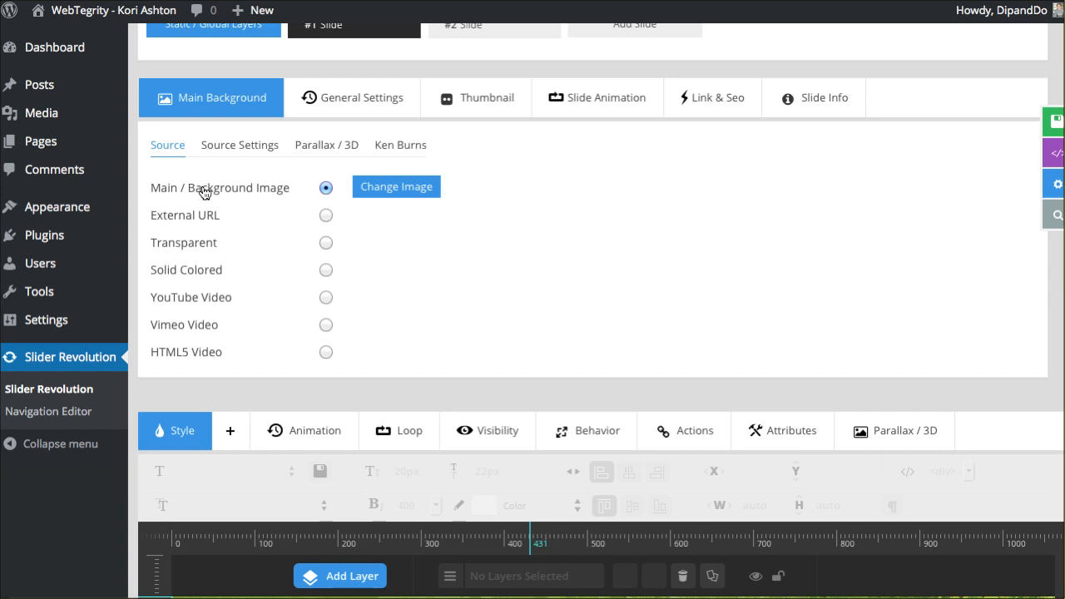
mouse_move(238, 198)
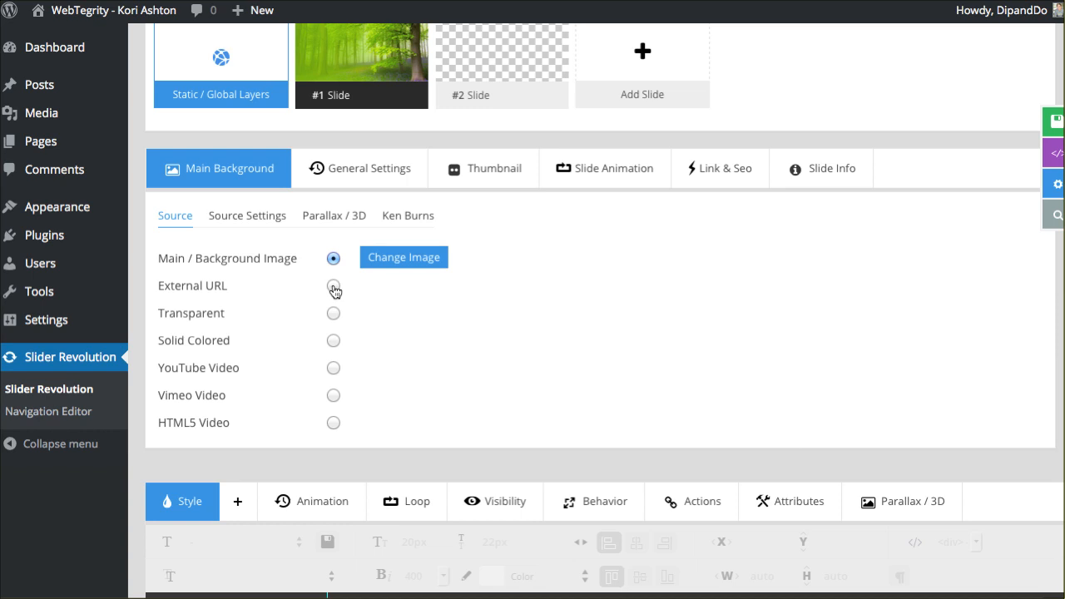
click(333, 285)
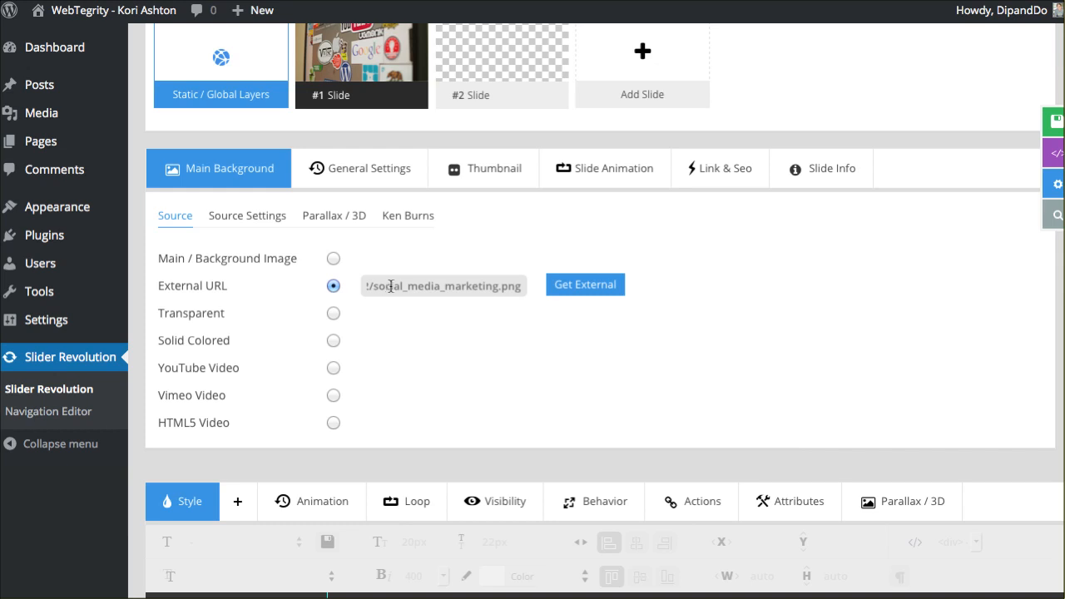
mouse_move(698, 75)
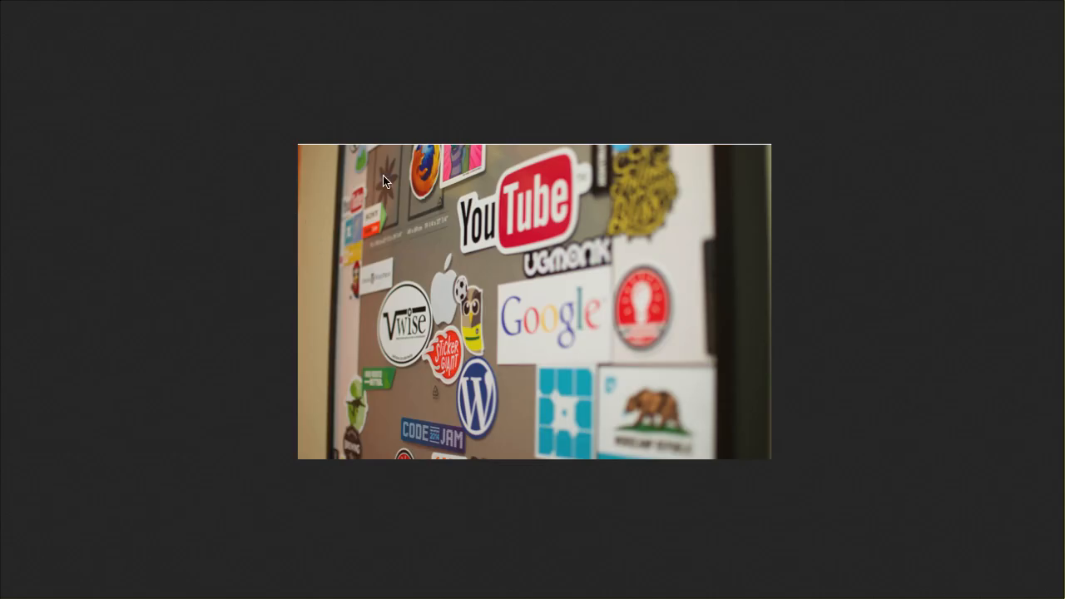
mouse_move(443, 180)
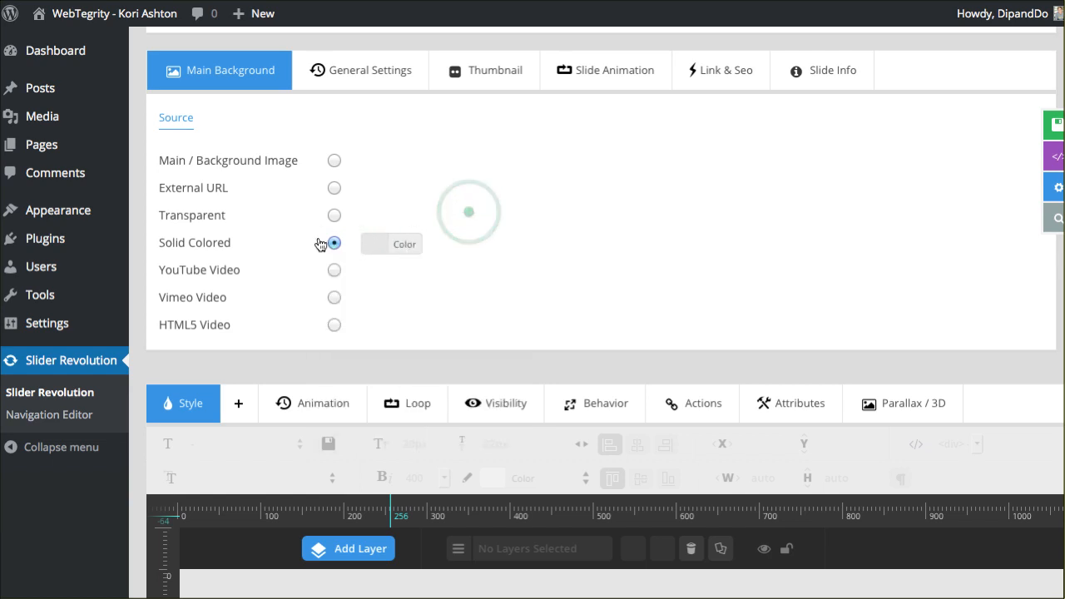
mouse_move(338, 279)
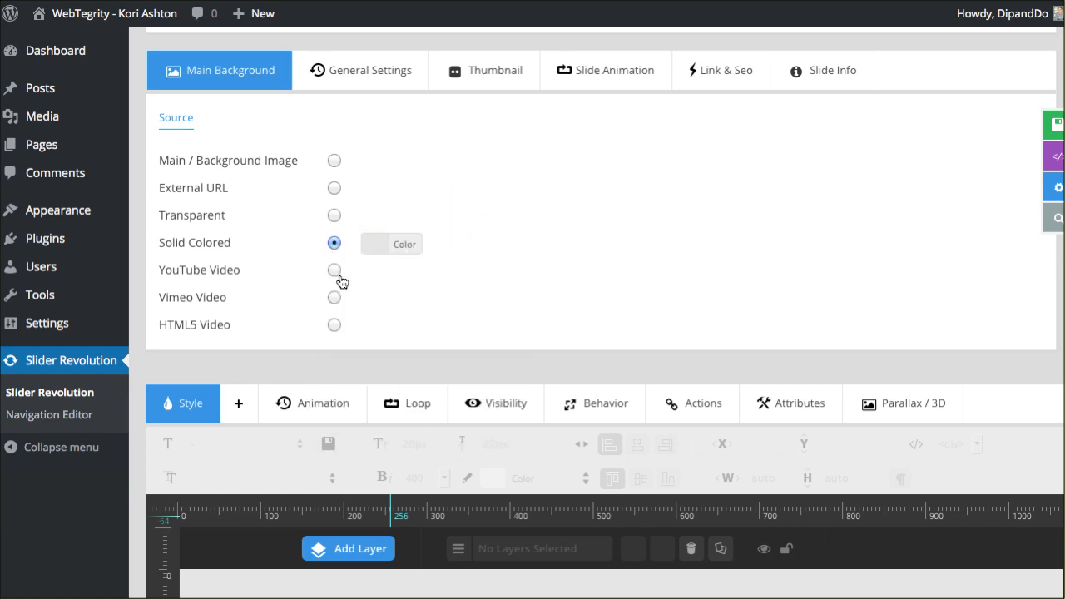
Switch the background to YouTube Video and copy the video ID g-bHV_qll7E from YouTube
click(333, 269)
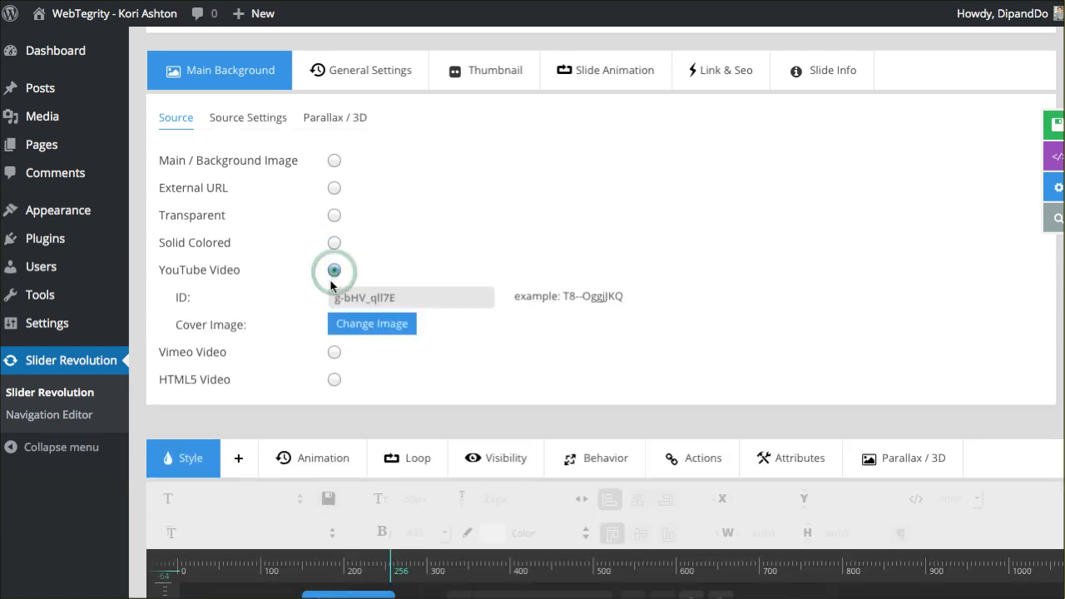
click(333, 270)
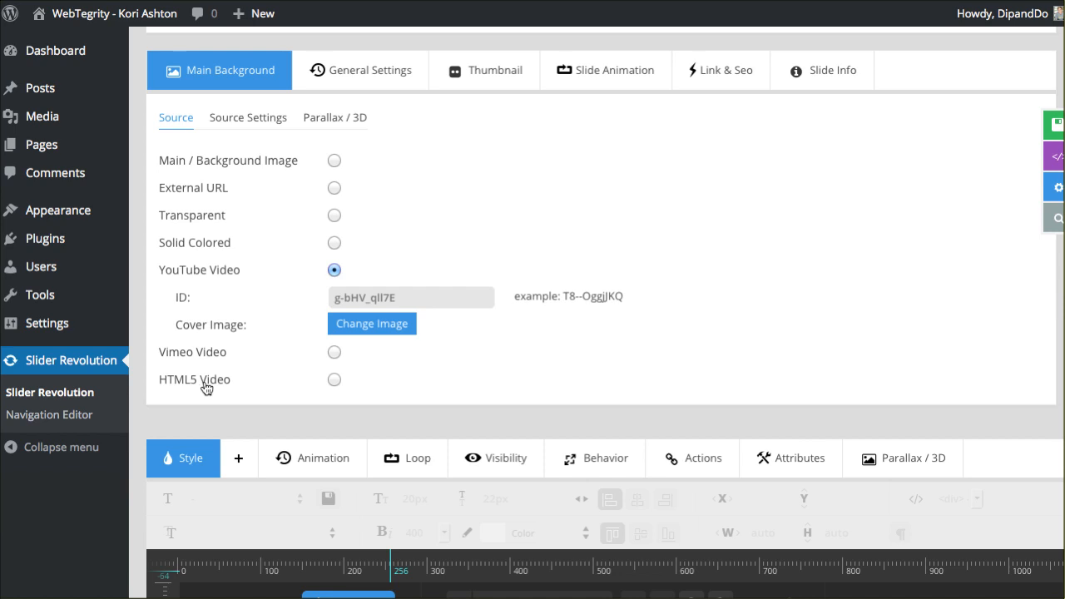
mouse_move(333, 380)
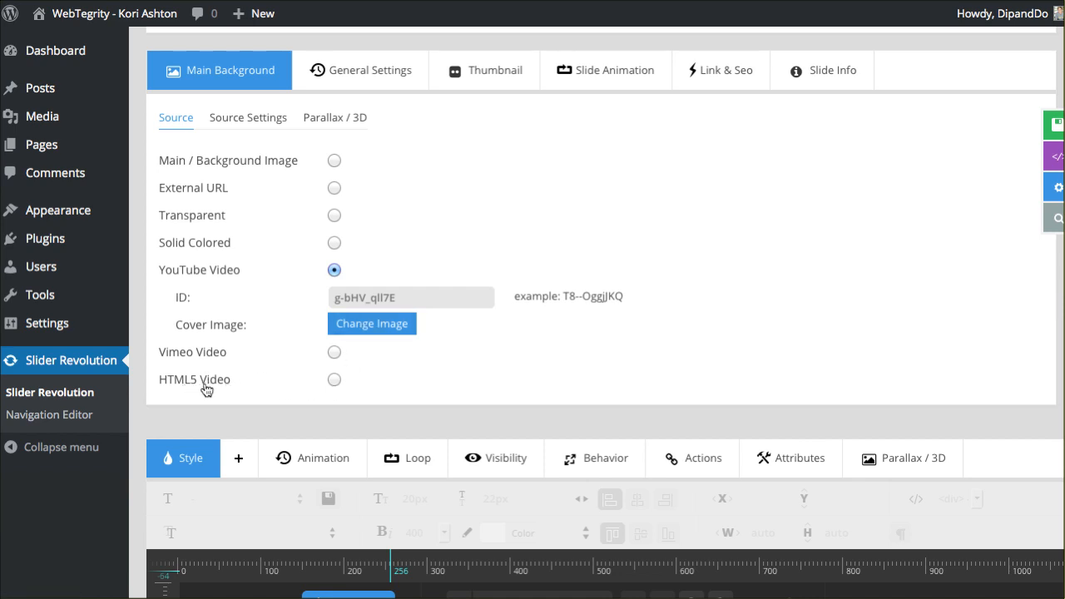
mouse_move(279, 389)
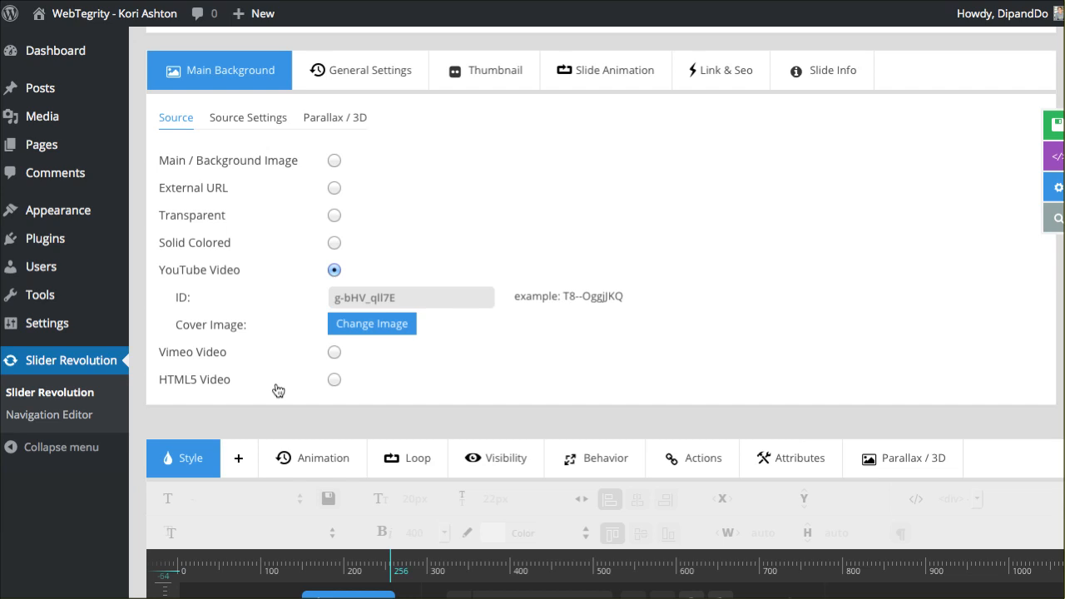
mouse_move(297, 309)
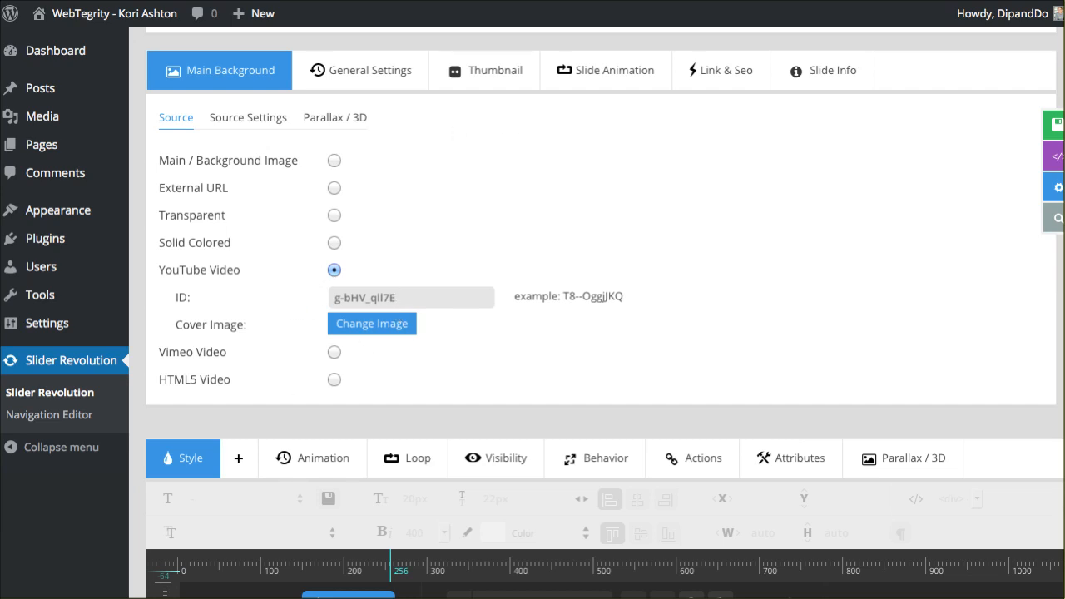
click(371, 323)
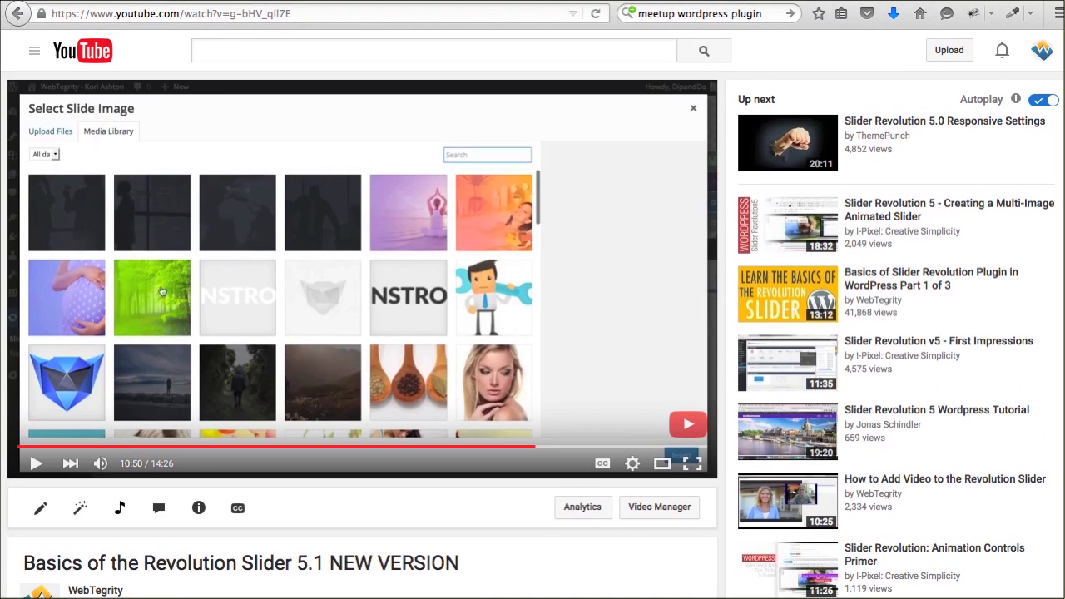
click(308, 13)
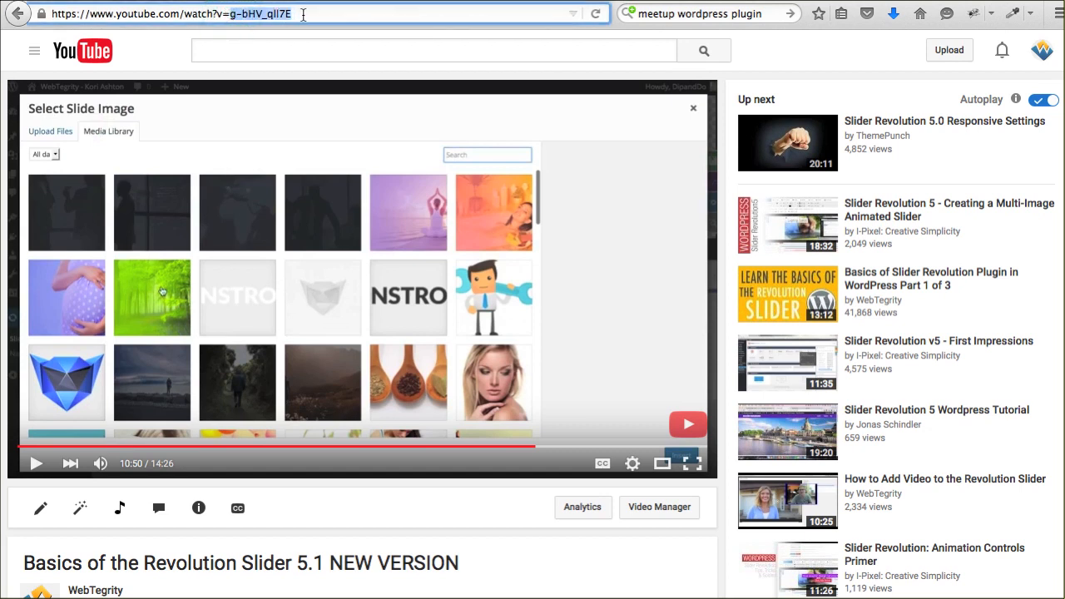
mouse_move(450, 4)
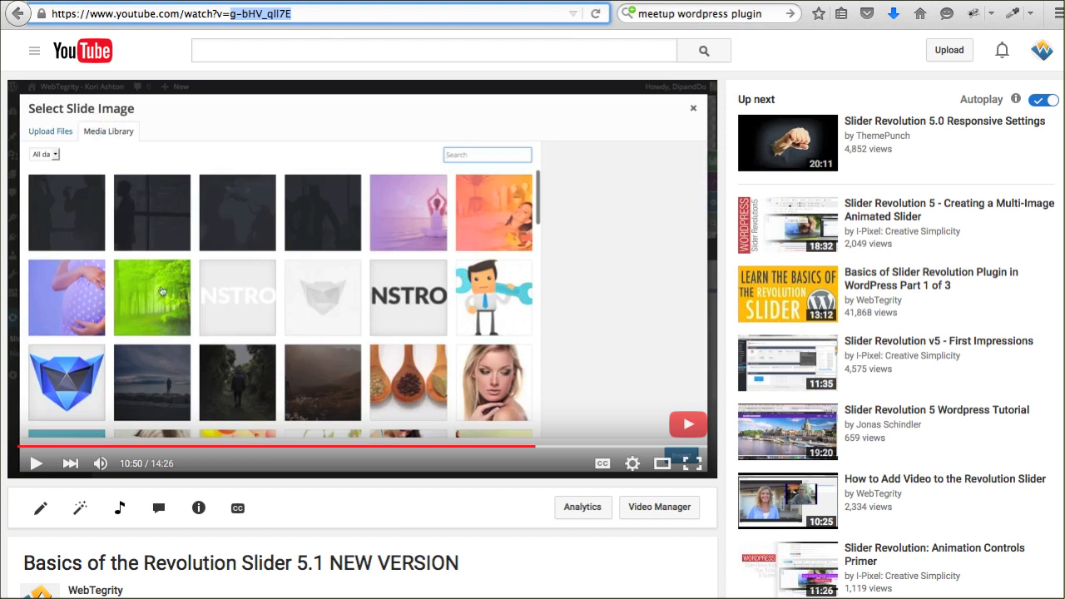
scroll(down, 3)
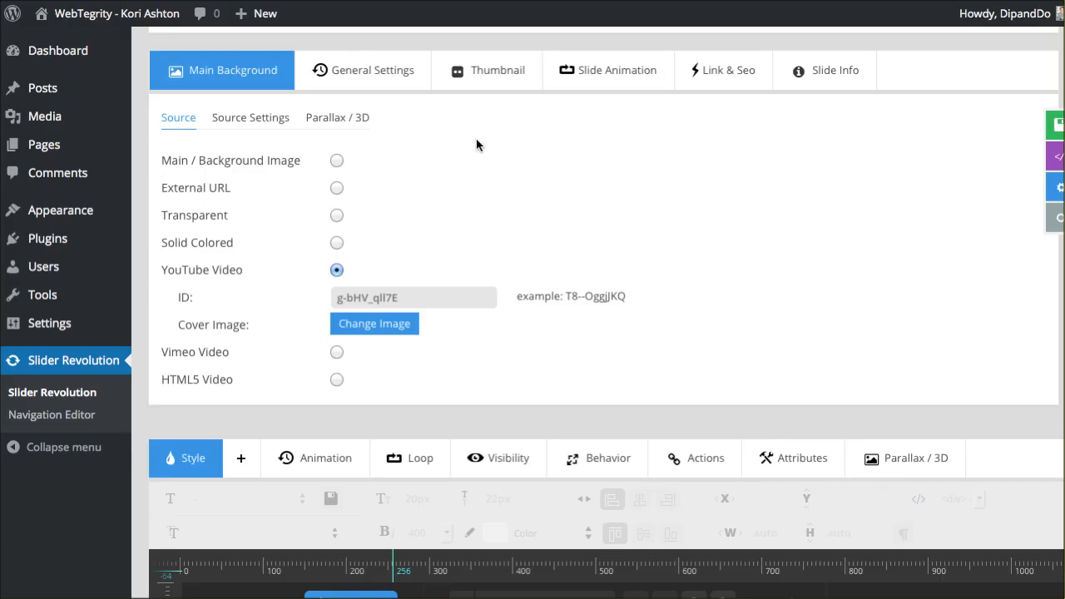
Save the slide with its YouTube video background and close the slide preview
scroll(down, 3)
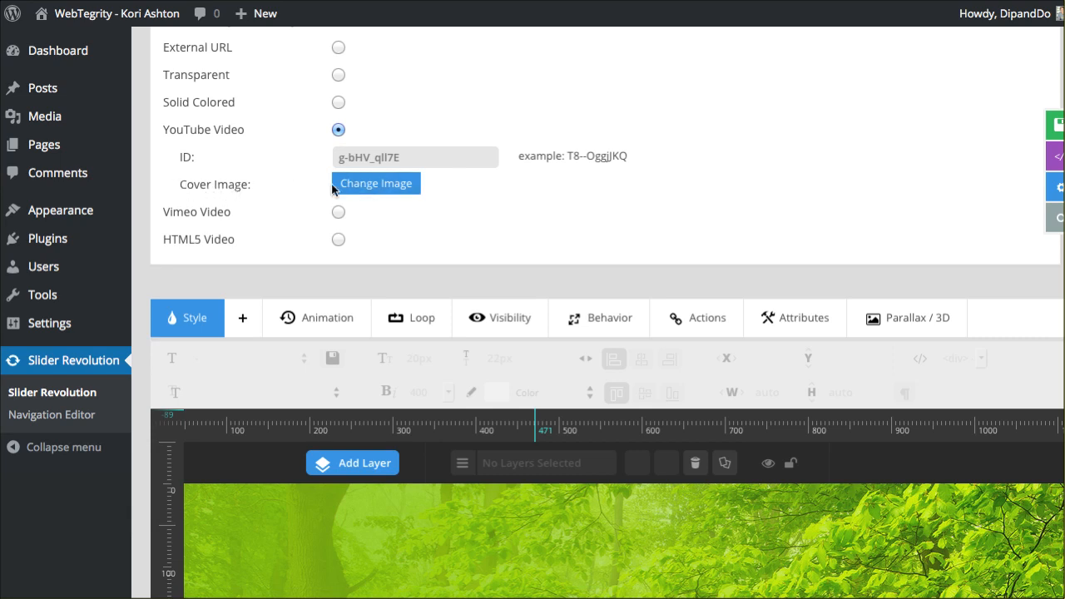
mouse_move(382, 194)
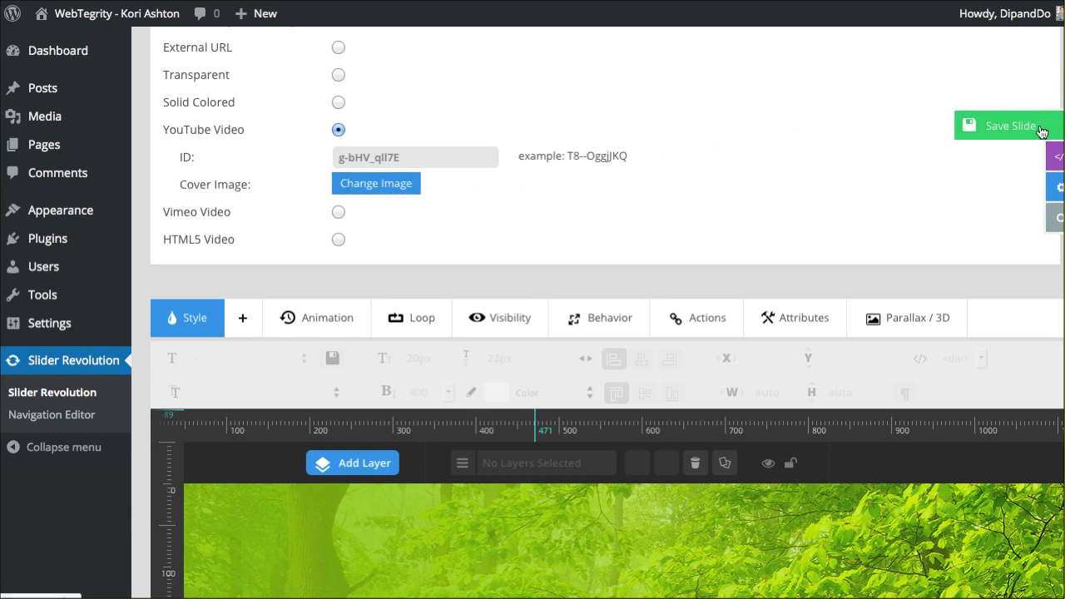
click(1006, 125)
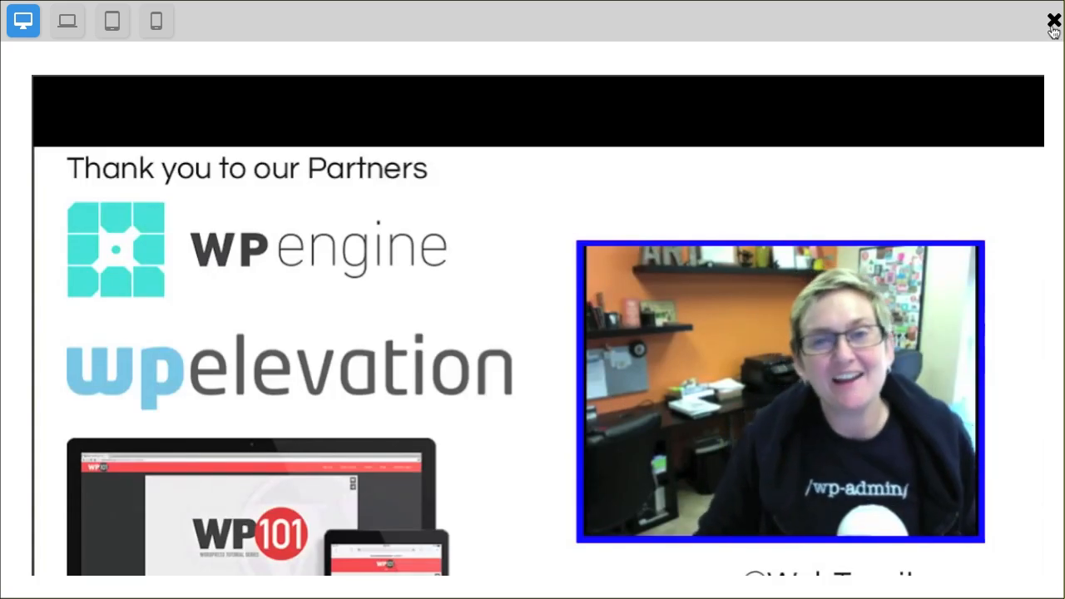
click(1051, 16)
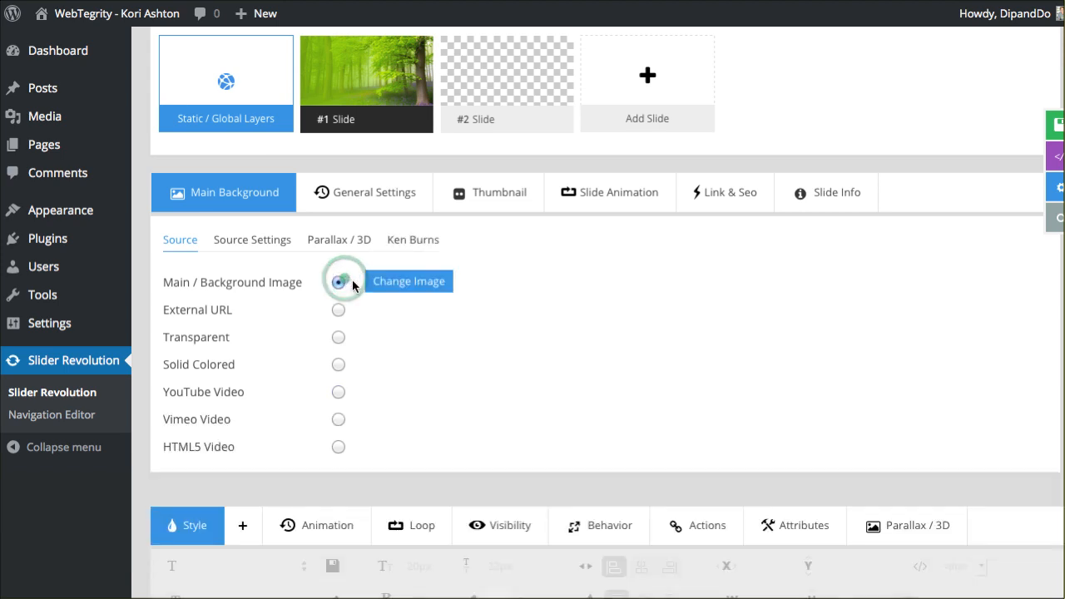
Return the background to the main image, check its size choices, then view Parallax / 3D
click(252, 239)
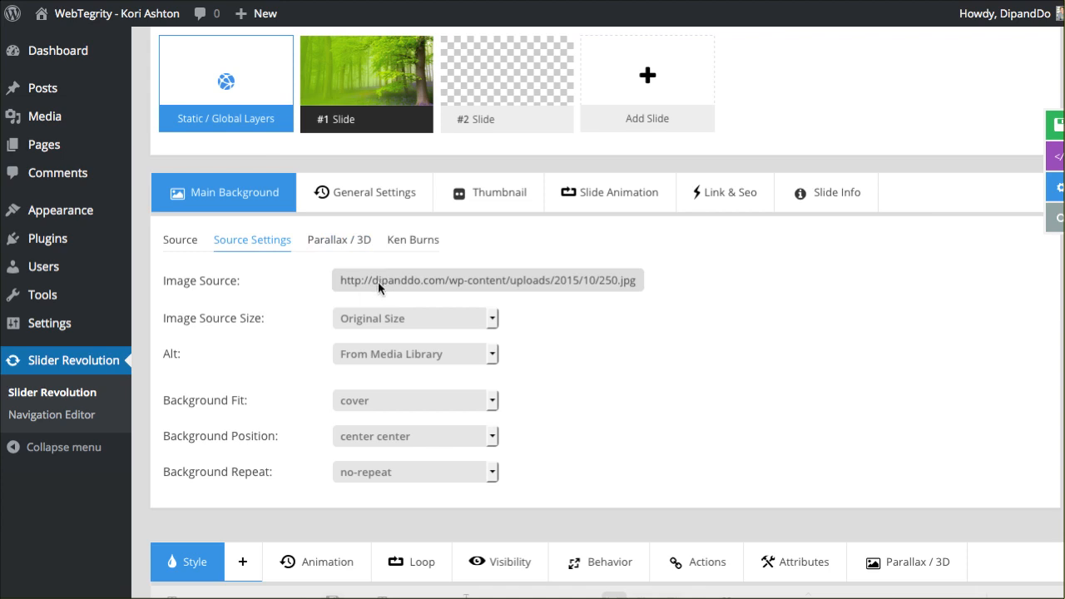
mouse_move(372, 283)
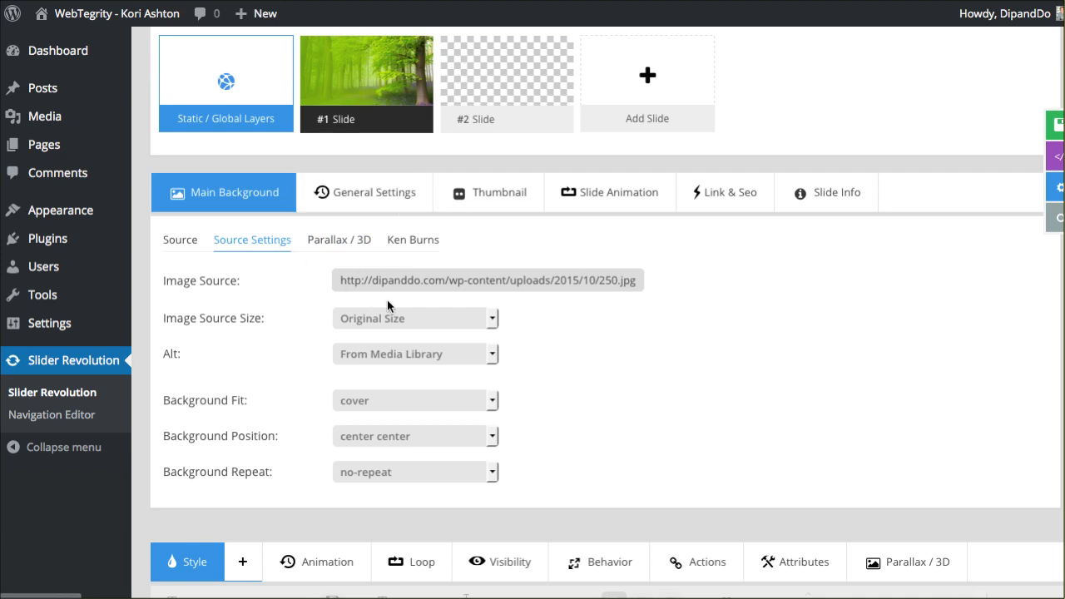
click(414, 318)
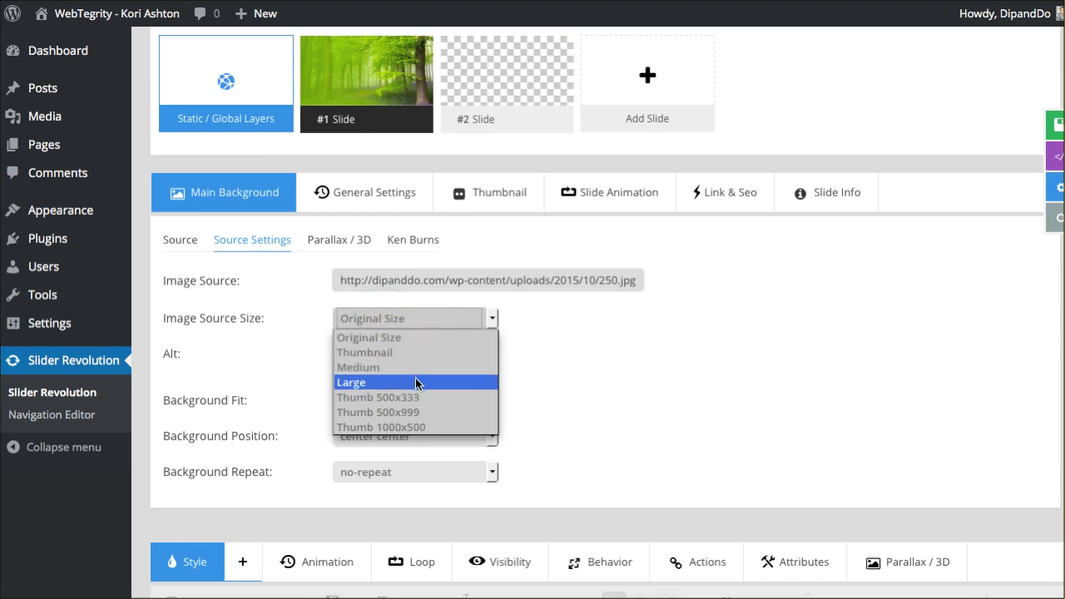
mouse_move(410, 380)
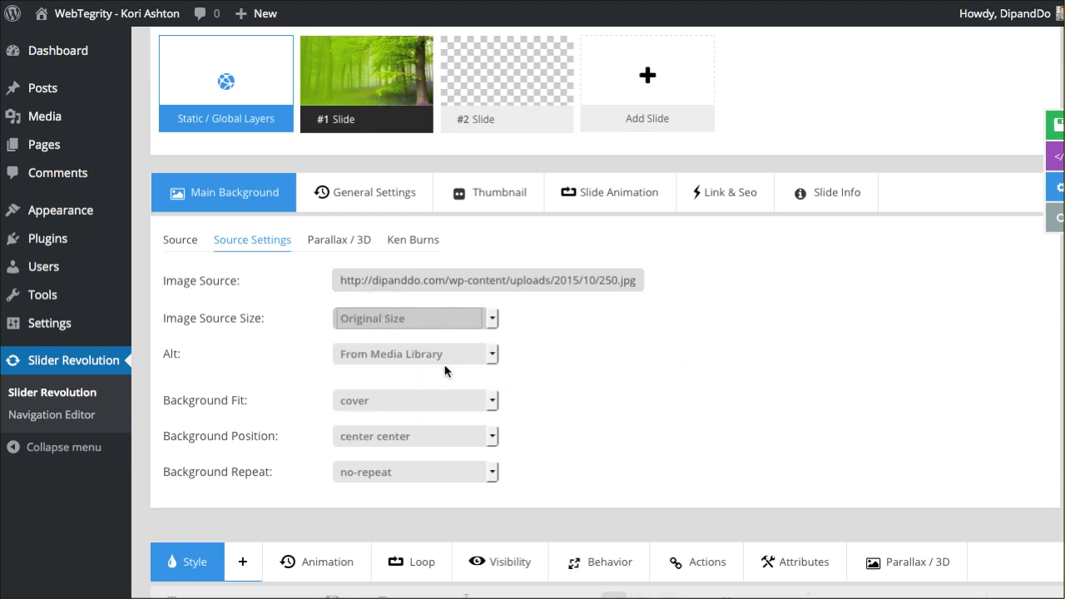
mouse_move(417, 415)
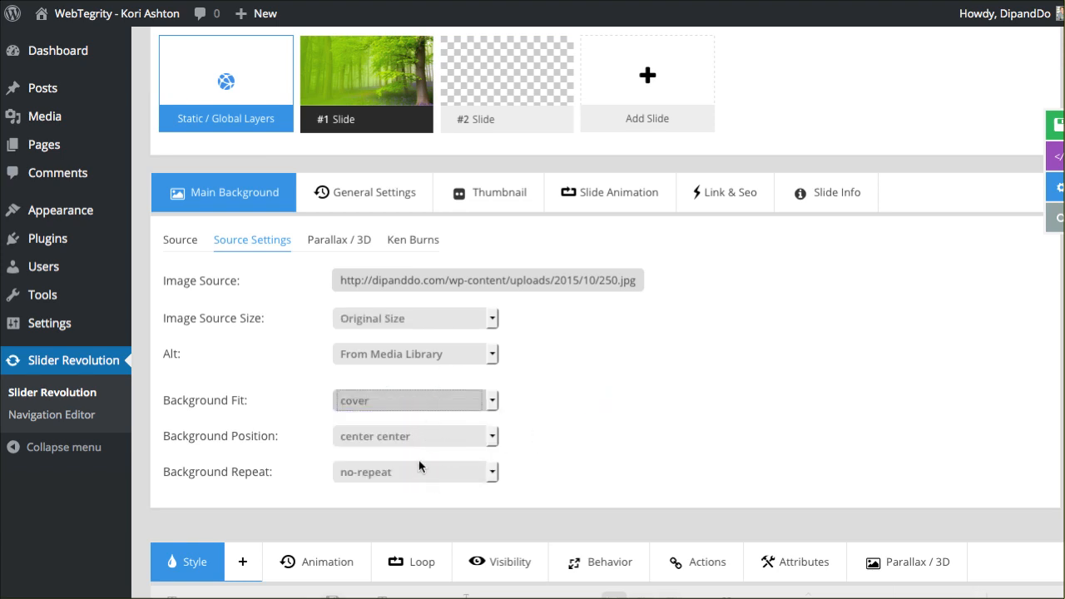
mouse_move(361, 308)
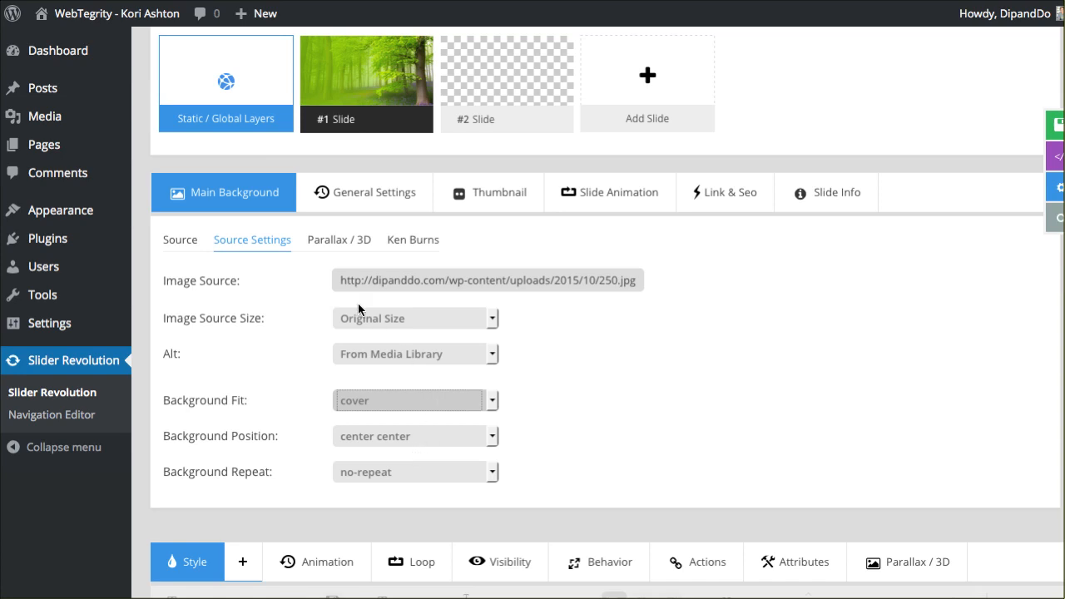
click(334, 239)
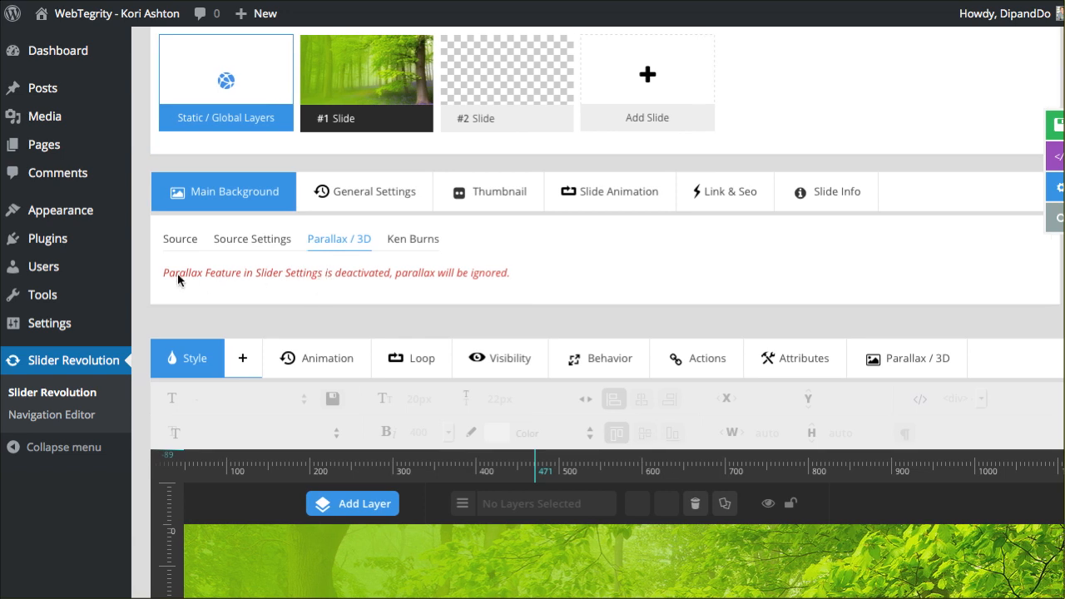
mouse_move(370, 282)
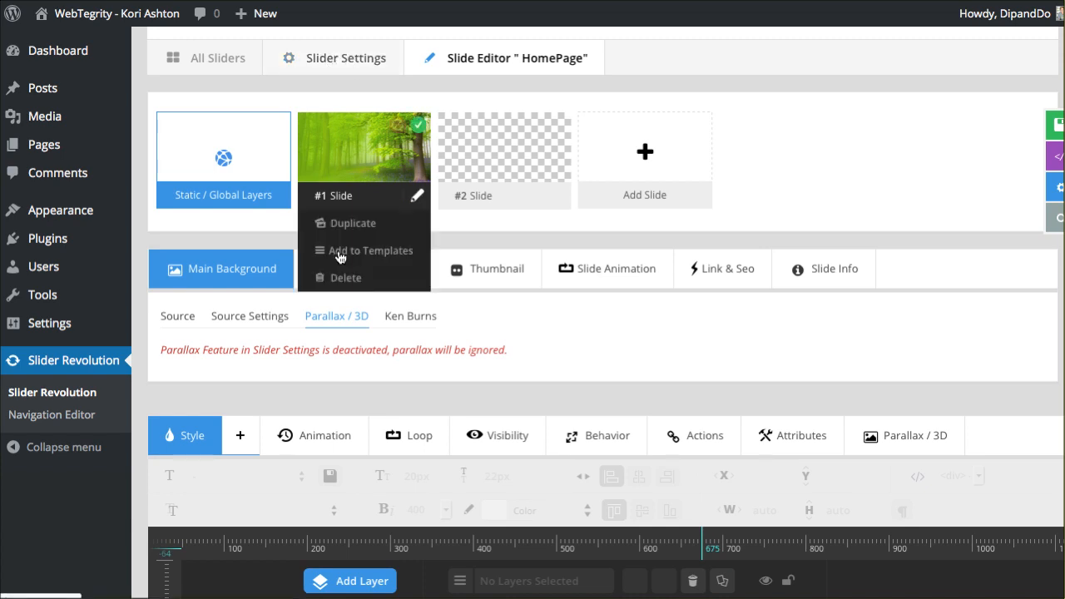
Turn Ken Burns pan-zoom on to view its defaults, then switch it back off
click(410, 316)
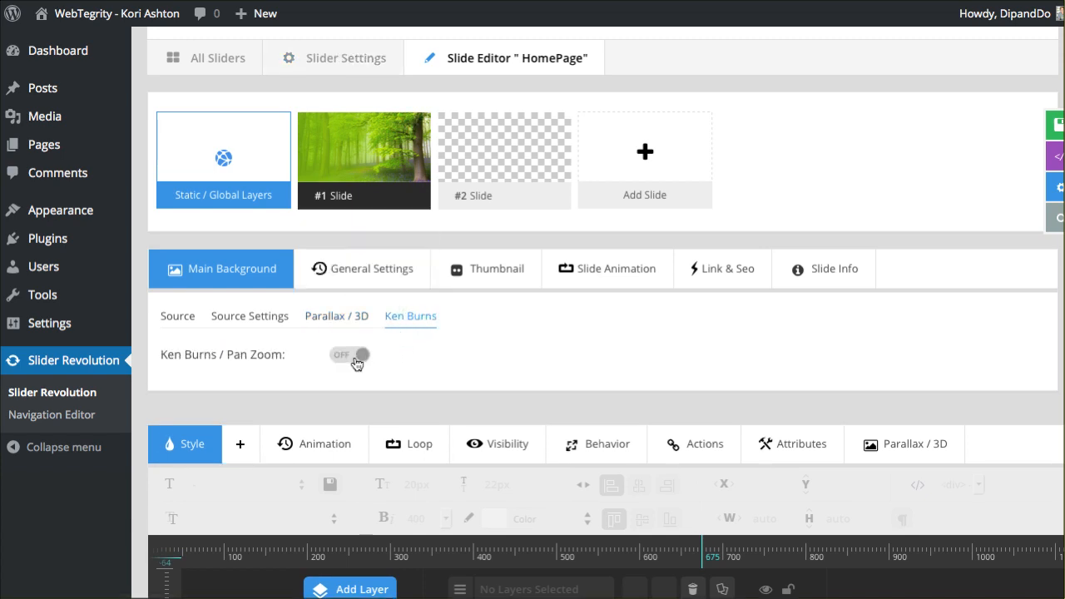
click(349, 355)
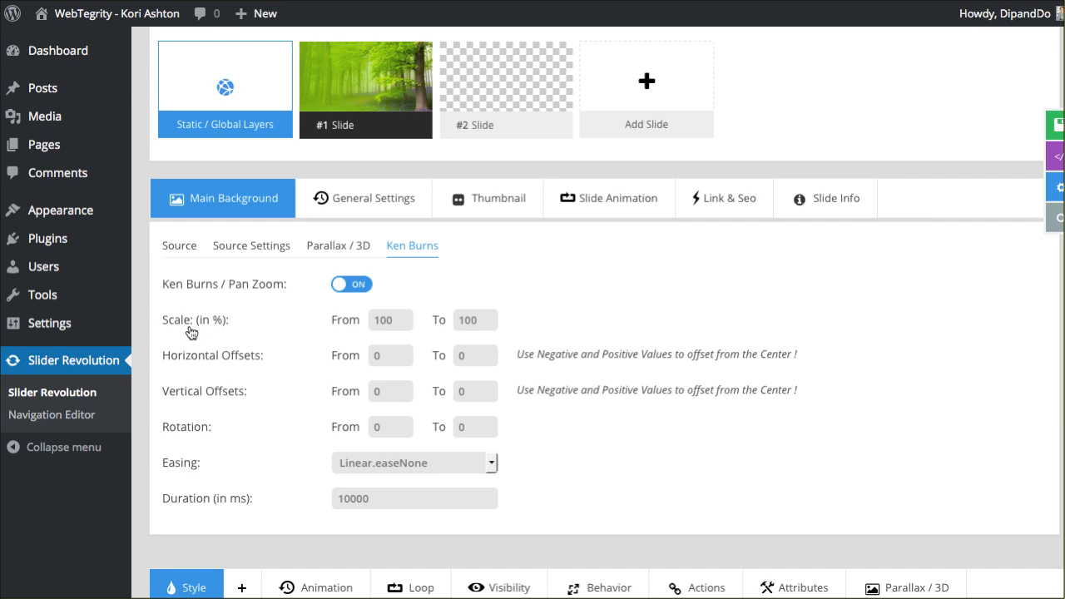
mouse_move(212, 439)
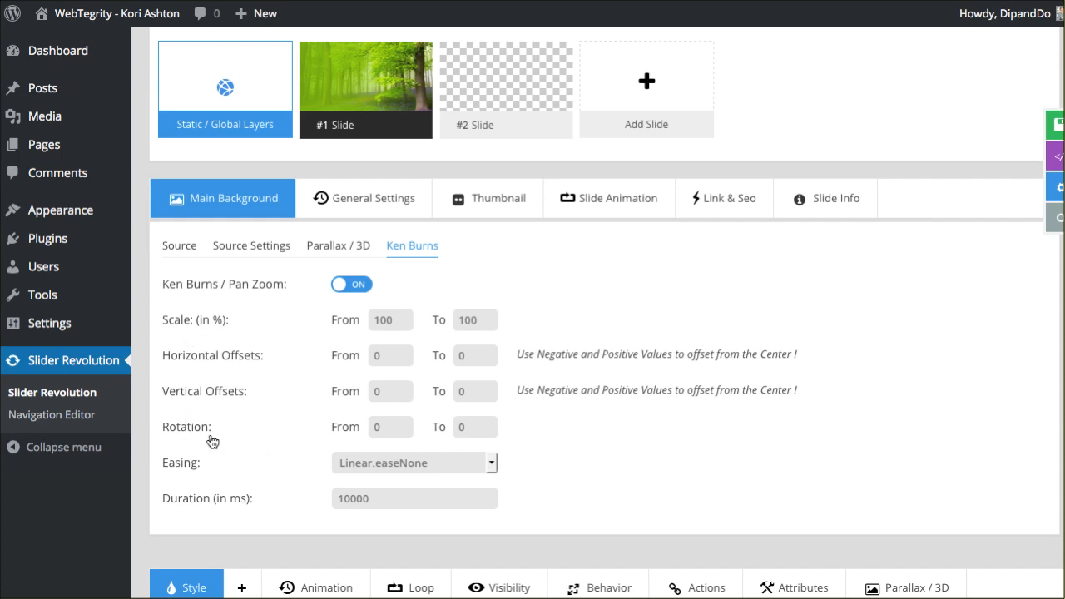
mouse_move(377, 339)
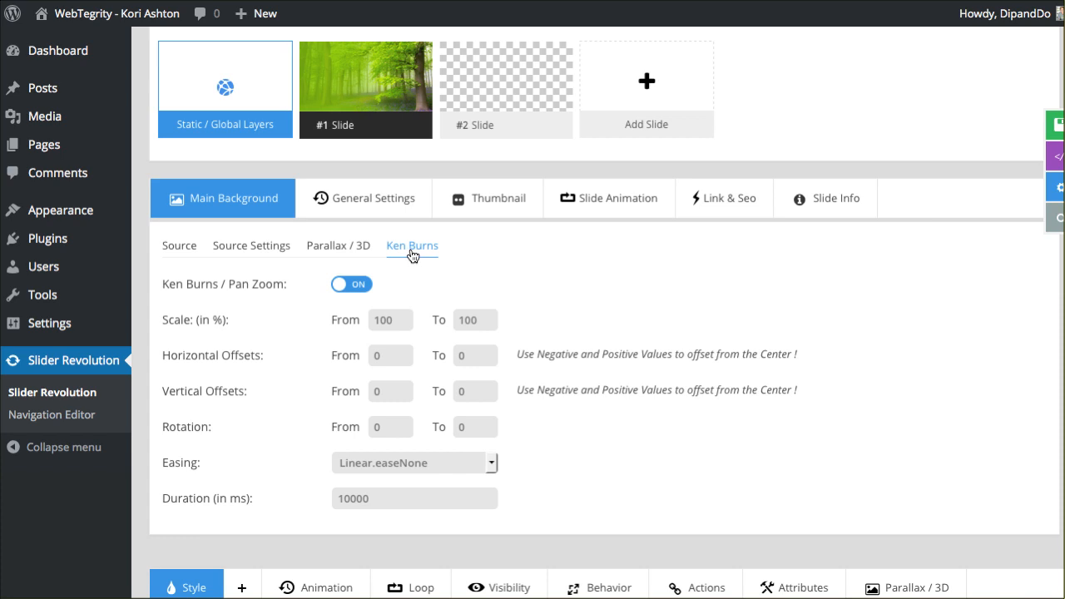
click(351, 284)
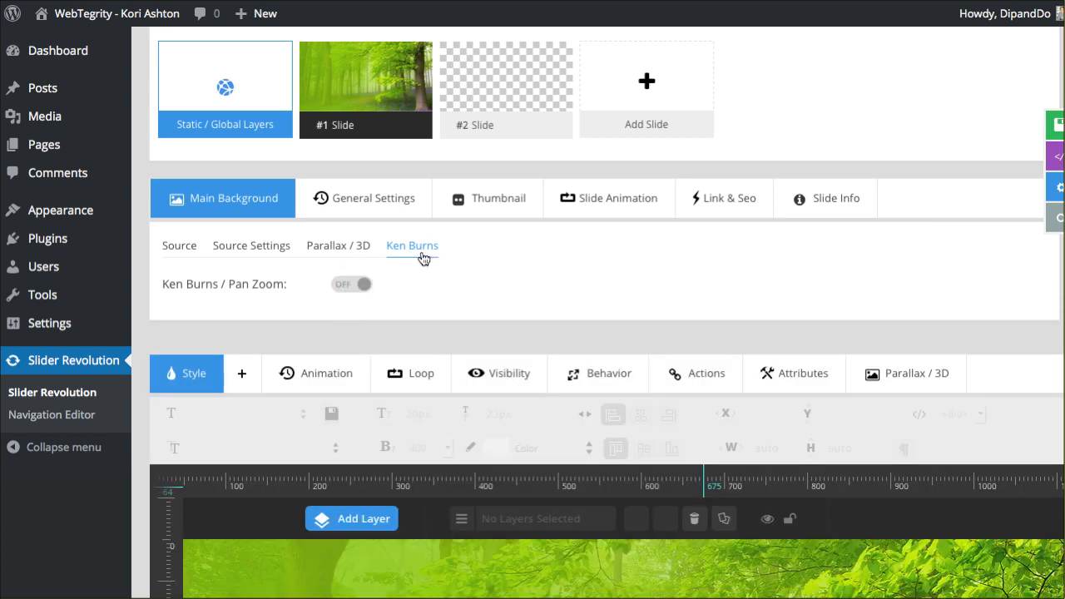
Check Slide Delay and toggle Slide State to Unpublished and back to Published
click(374, 198)
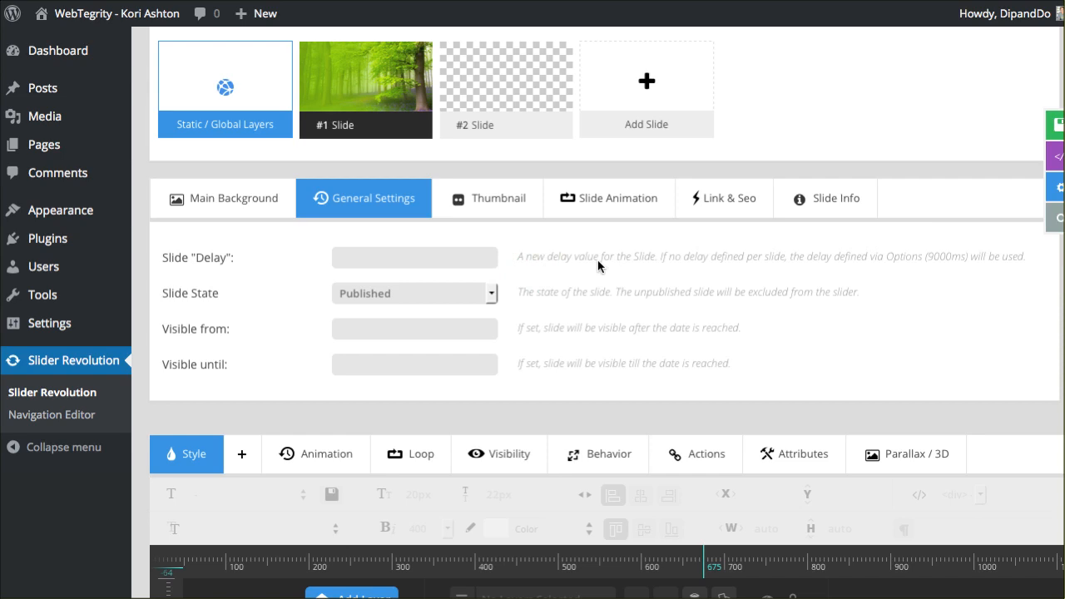
mouse_move(580, 298)
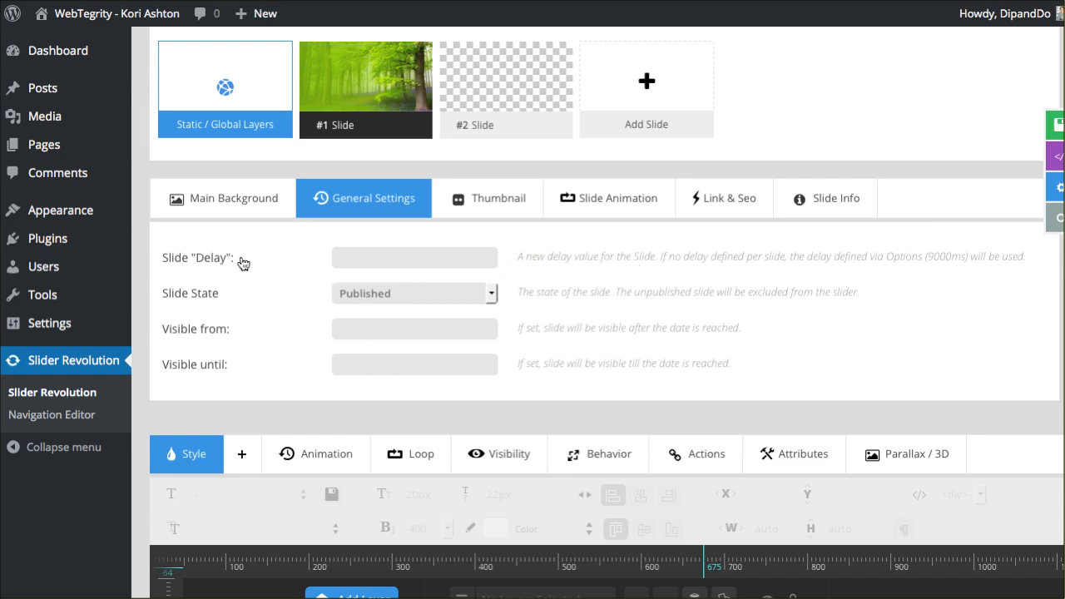
mouse_move(553, 267)
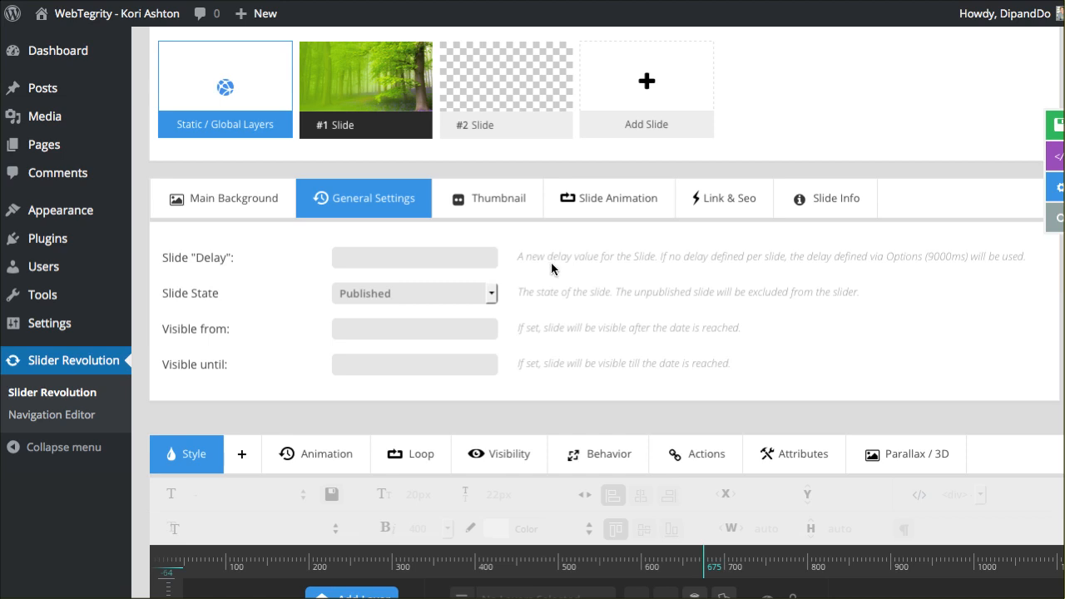
mouse_move(740, 266)
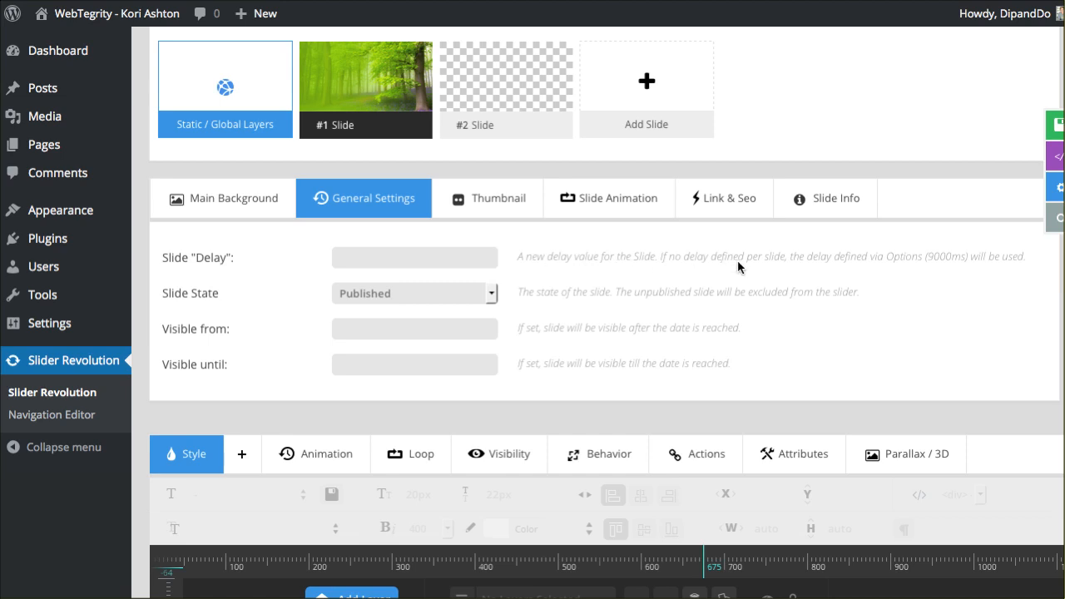
mouse_move(890, 266)
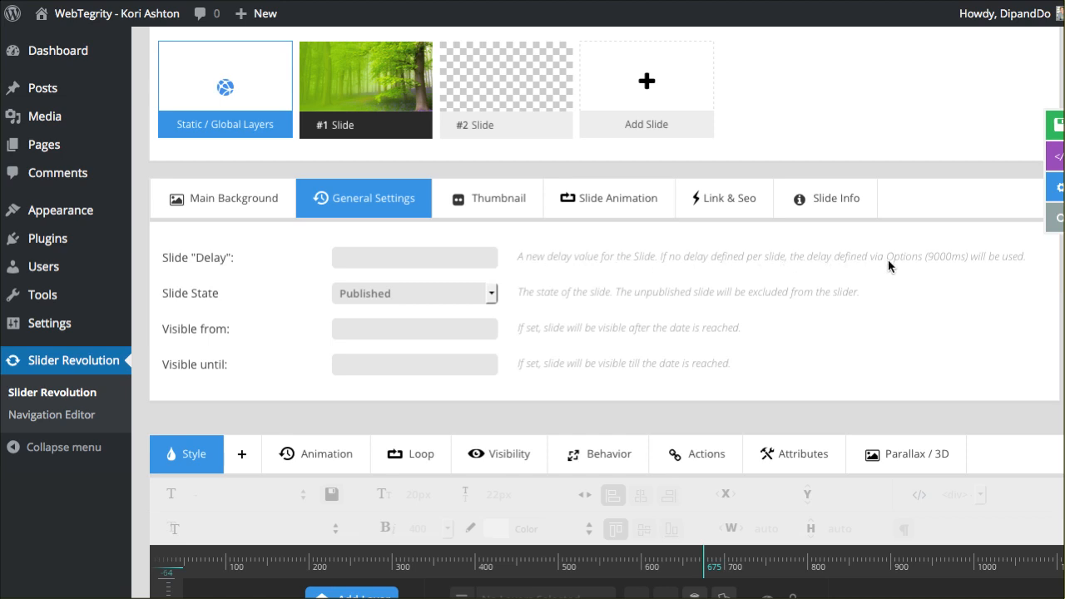
mouse_move(657, 276)
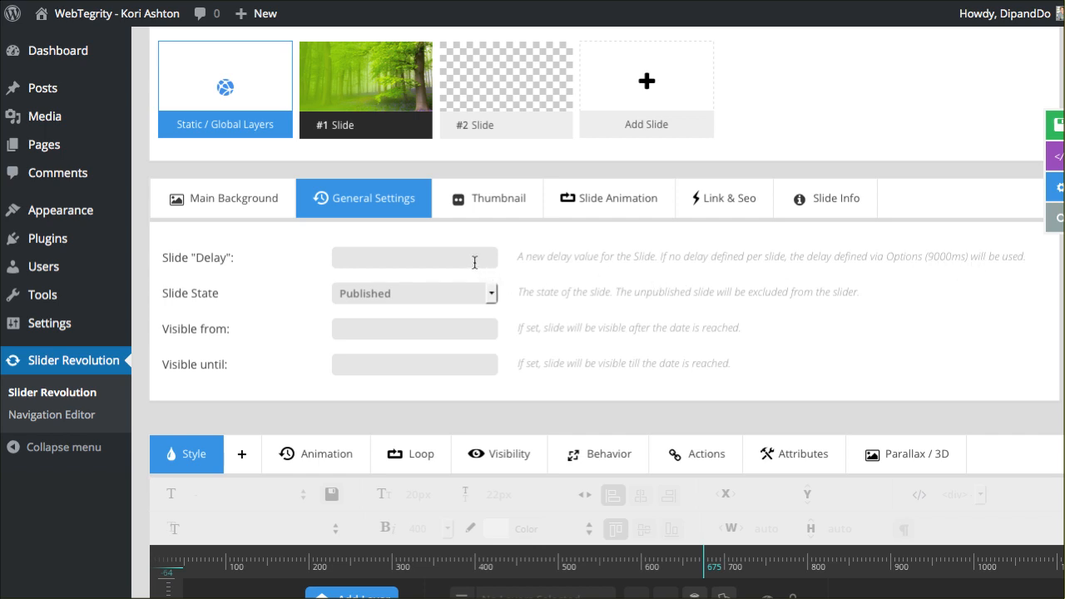
click(415, 258)
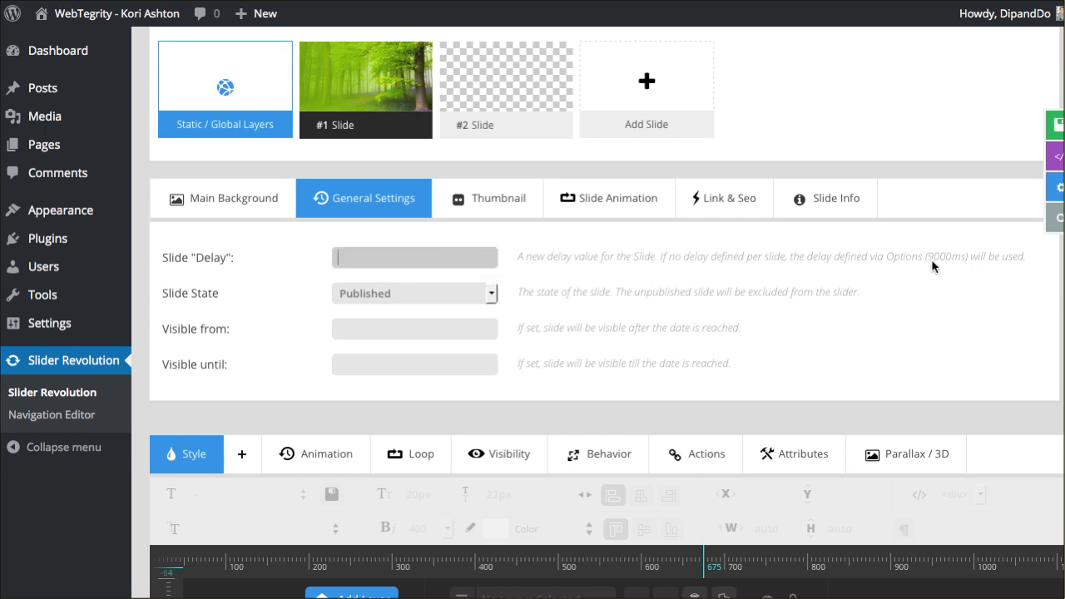
mouse_move(394, 310)
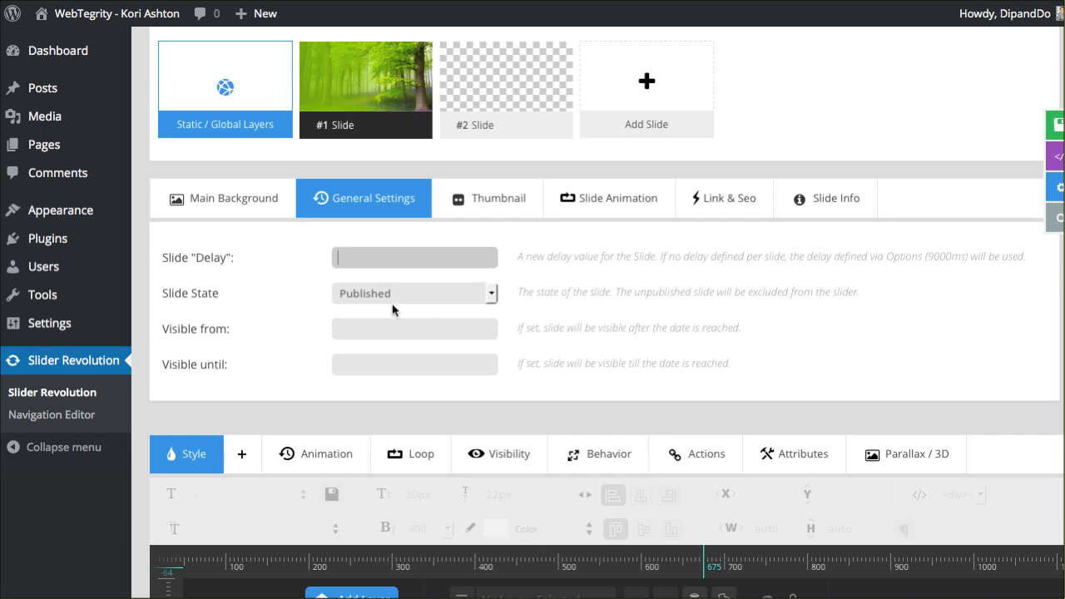
click(415, 293)
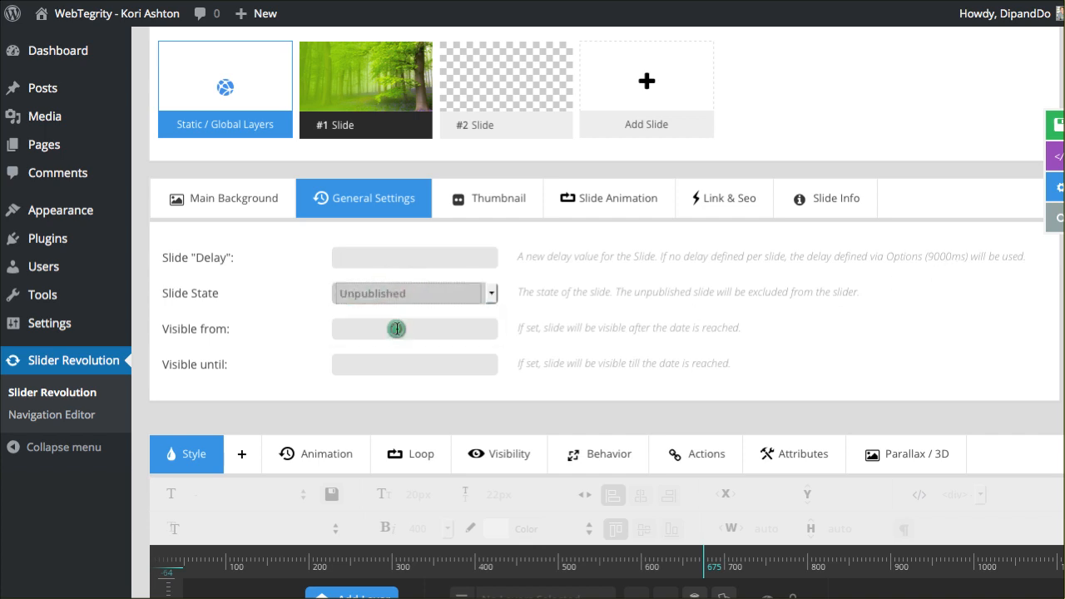
click(414, 293)
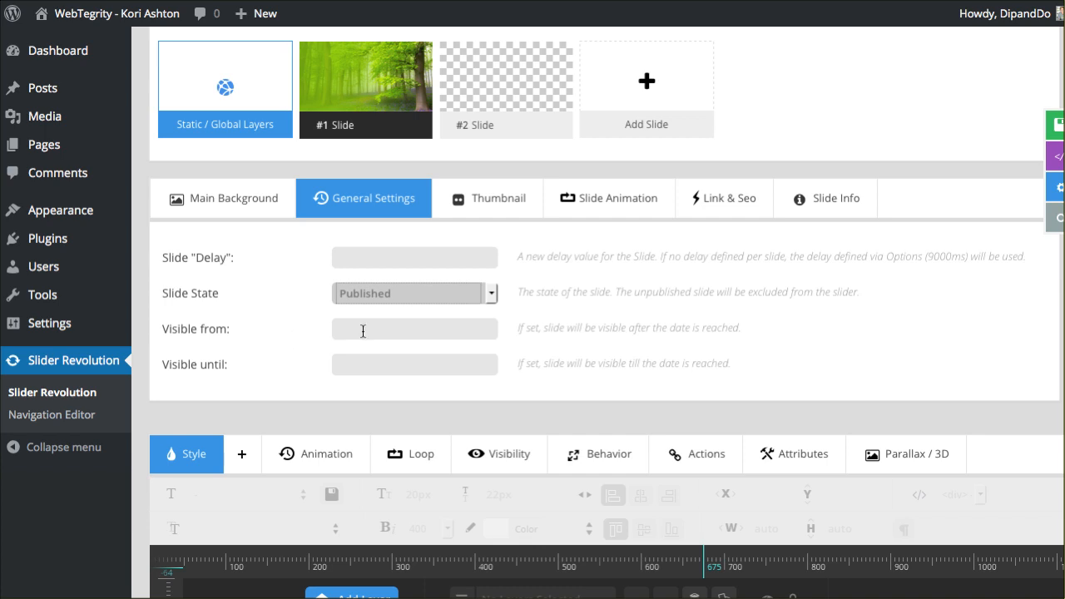
mouse_move(191, 337)
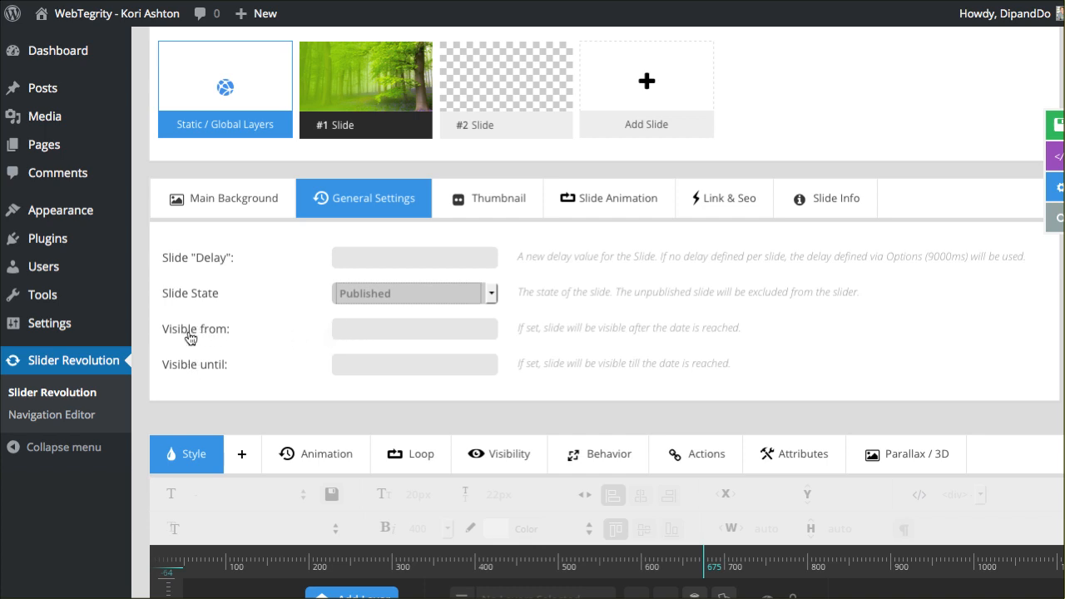
mouse_move(217, 370)
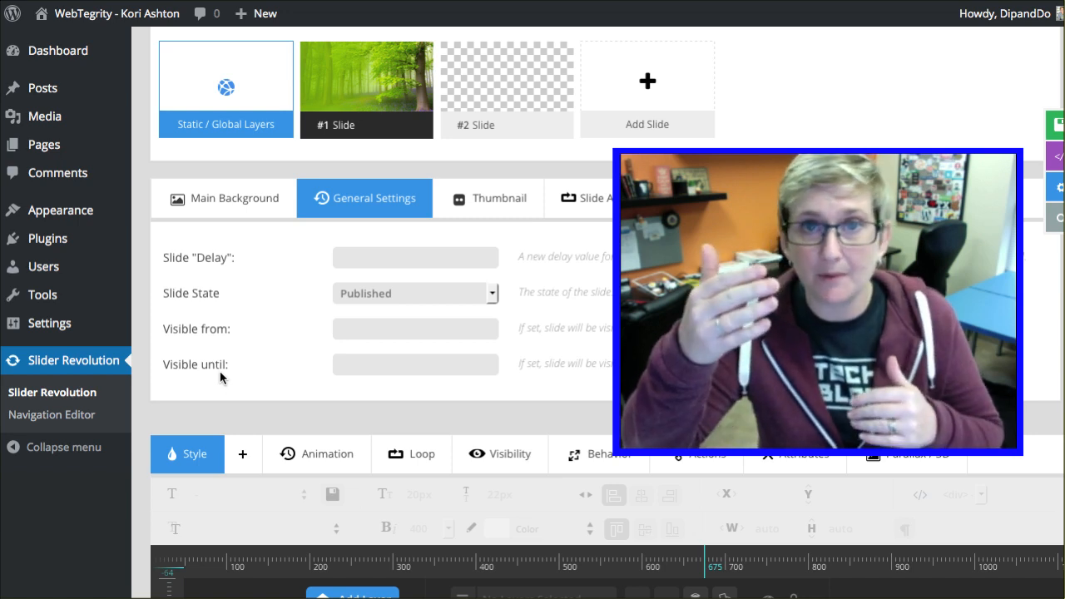
mouse_move(237, 338)
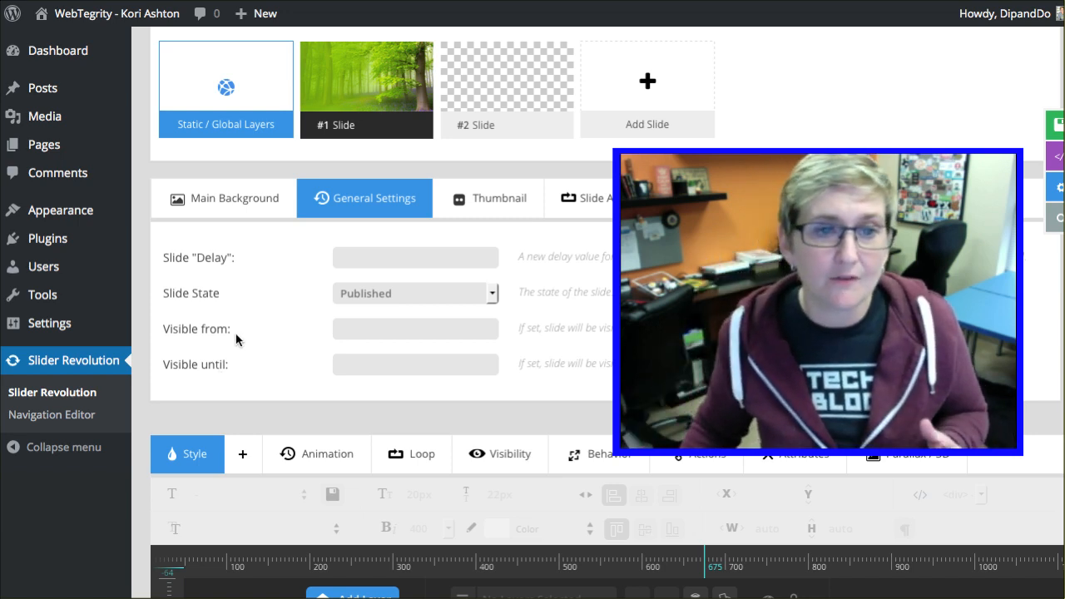
Open and close the Visible from date picker without choosing a date, then view thumbnail options
click(415, 336)
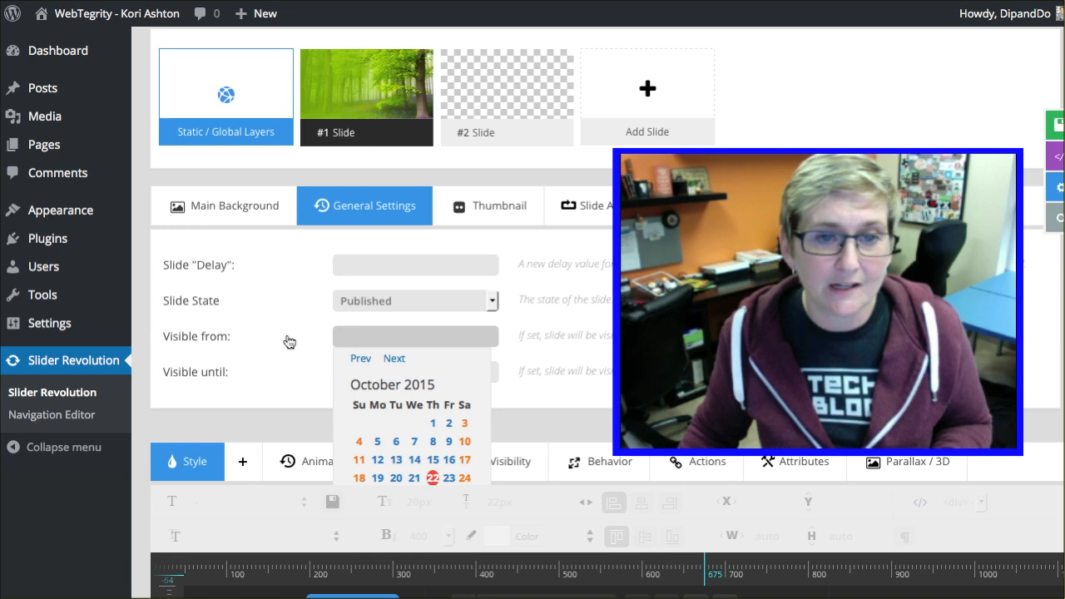
click(516, 370)
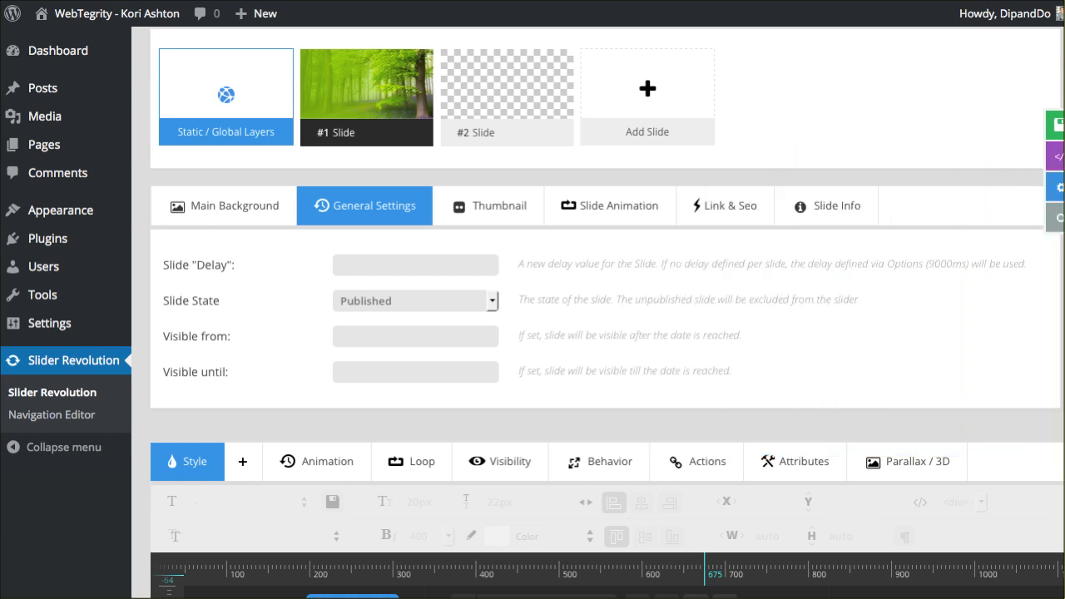
click(499, 206)
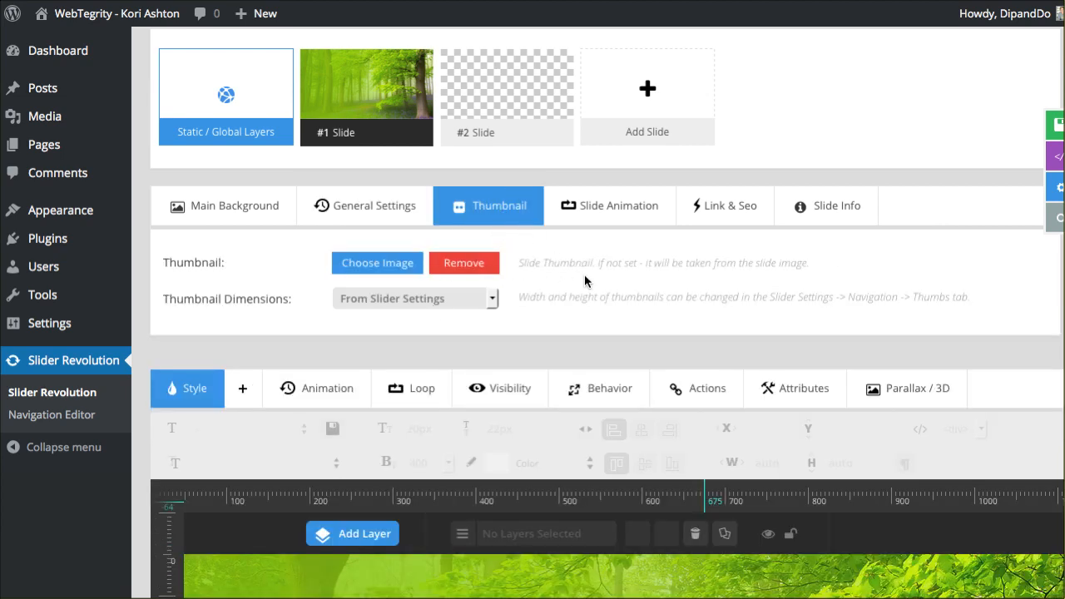
mouse_move(441, 303)
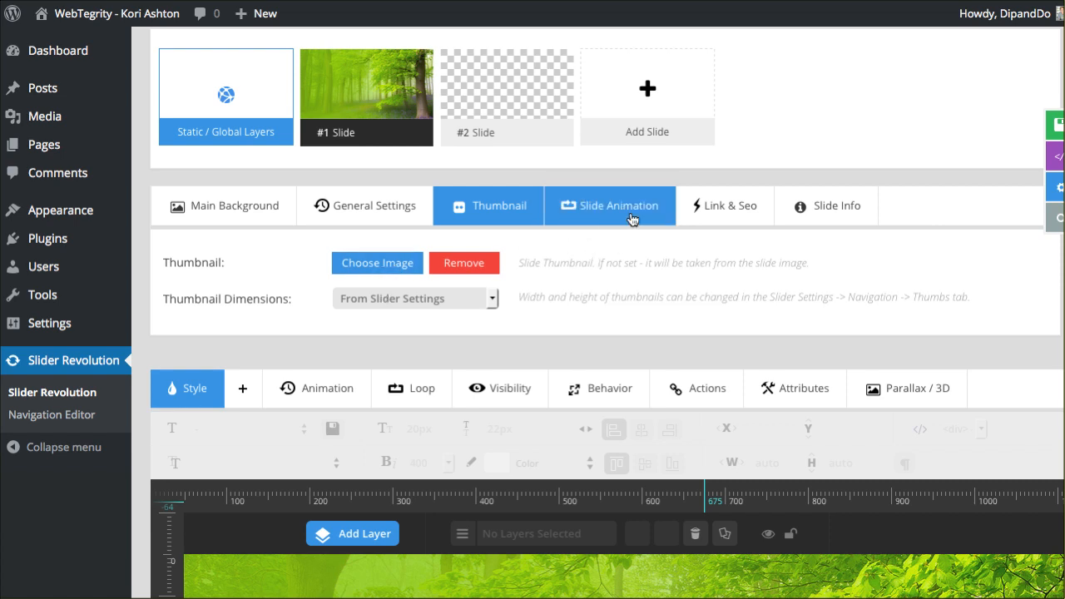
Bring up the Slide Animation settings, where Fade is the only used transition
click(618, 205)
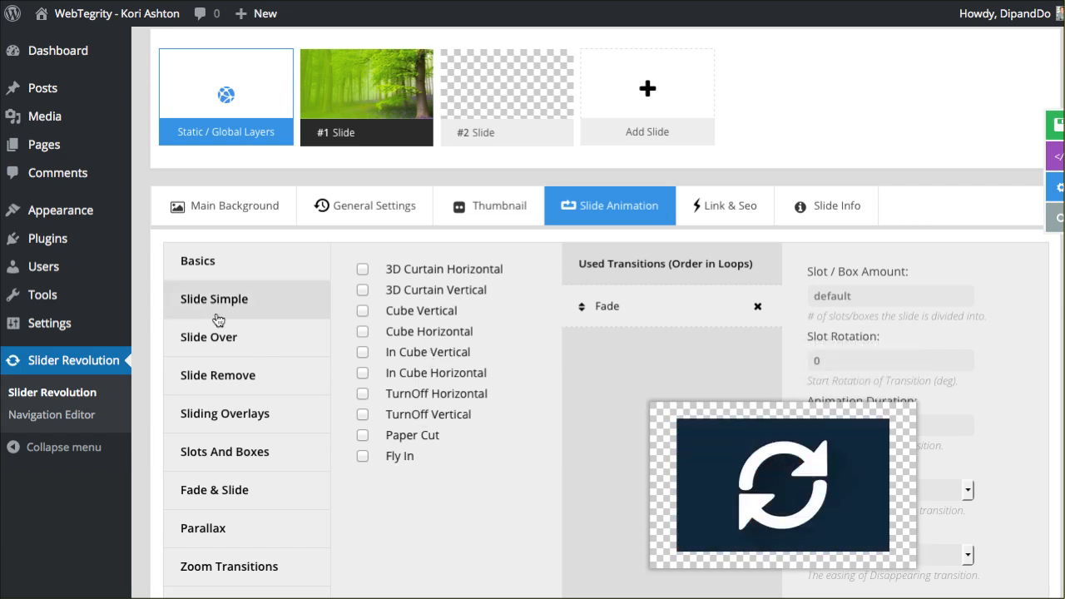
Browse the Slide transition groups and add the Slide Remove To Left transition
click(214, 298)
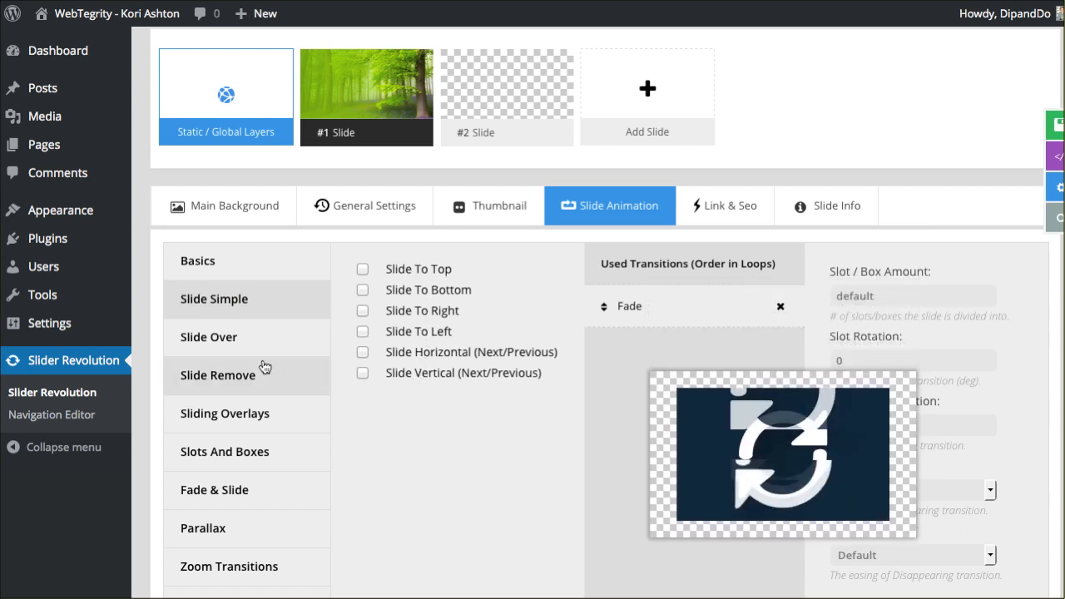
click(208, 337)
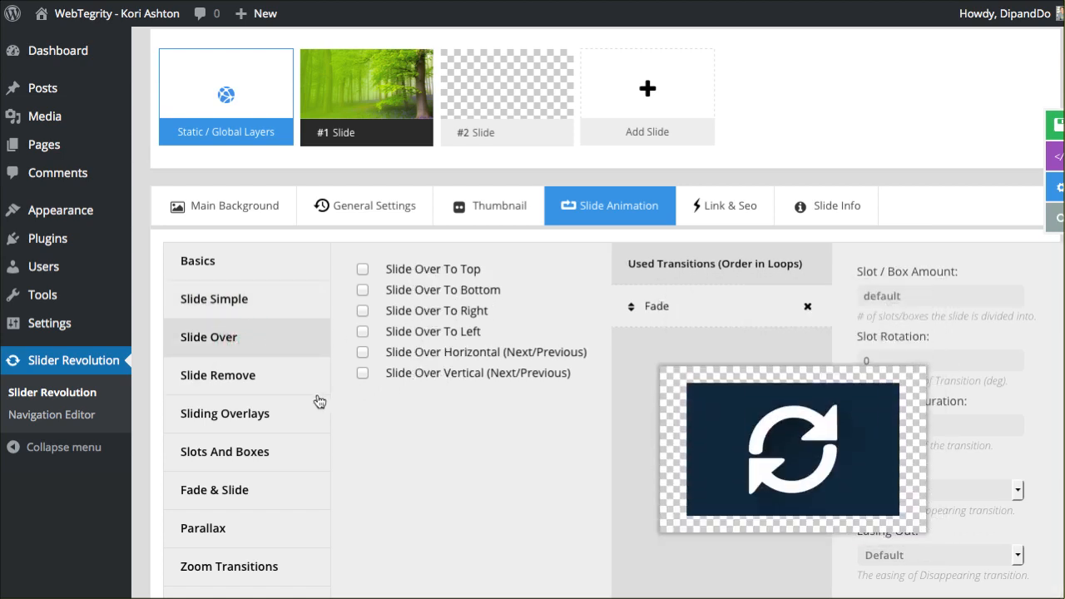
click(217, 375)
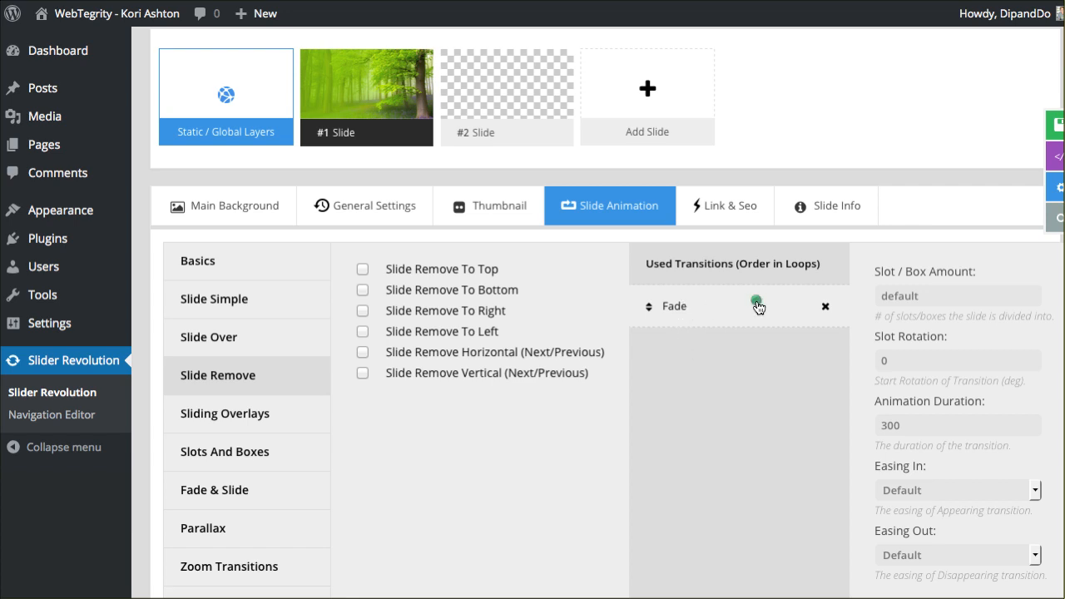
click(362, 331)
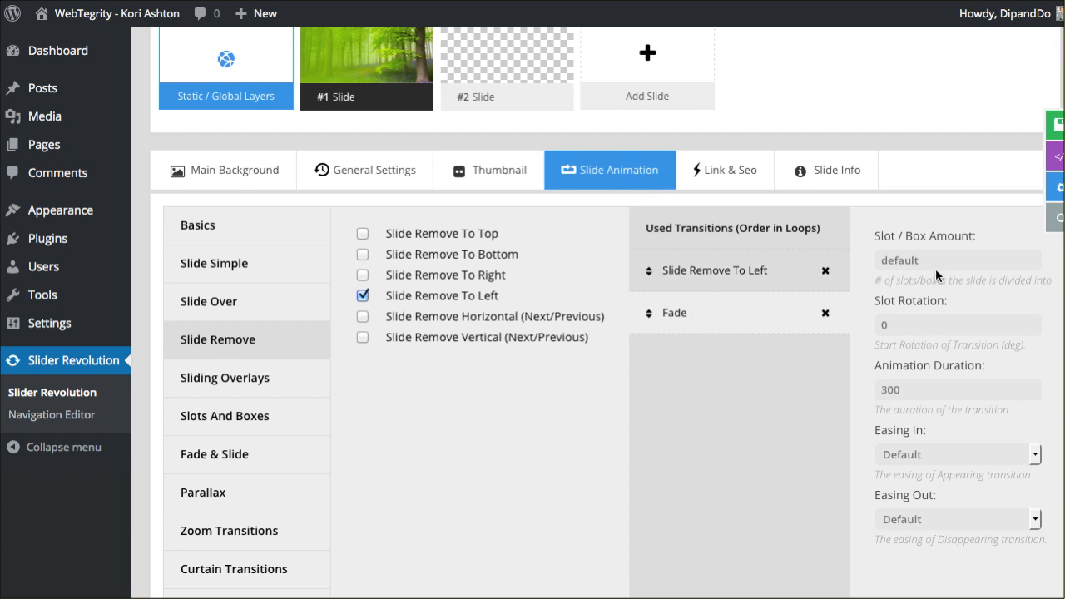
Keep Fade in Used Transitions and reset Animation Duration to its default
click(956, 389)
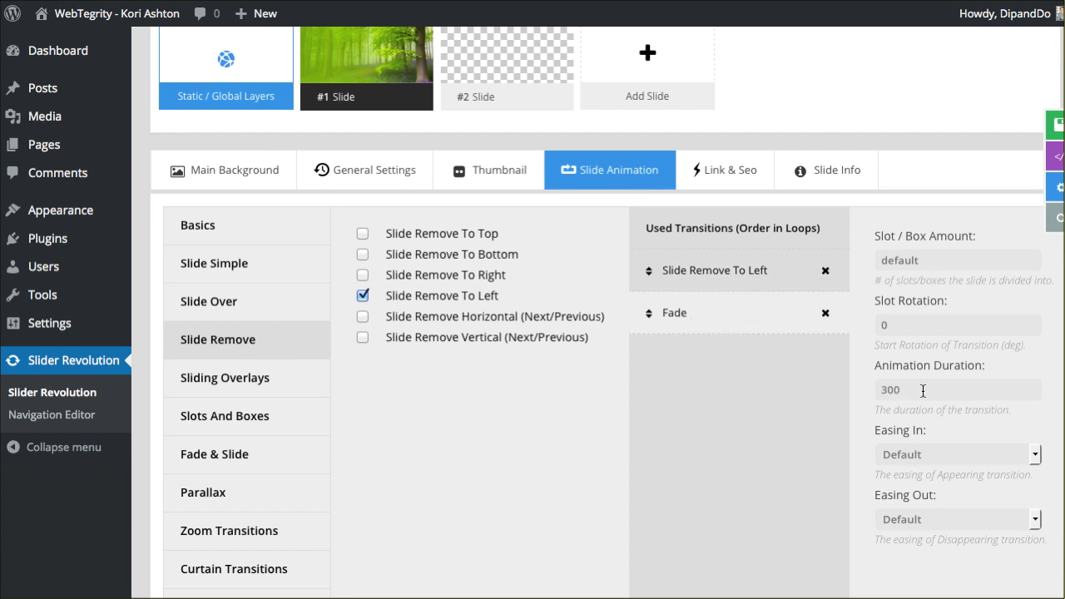
mouse_move(714, 360)
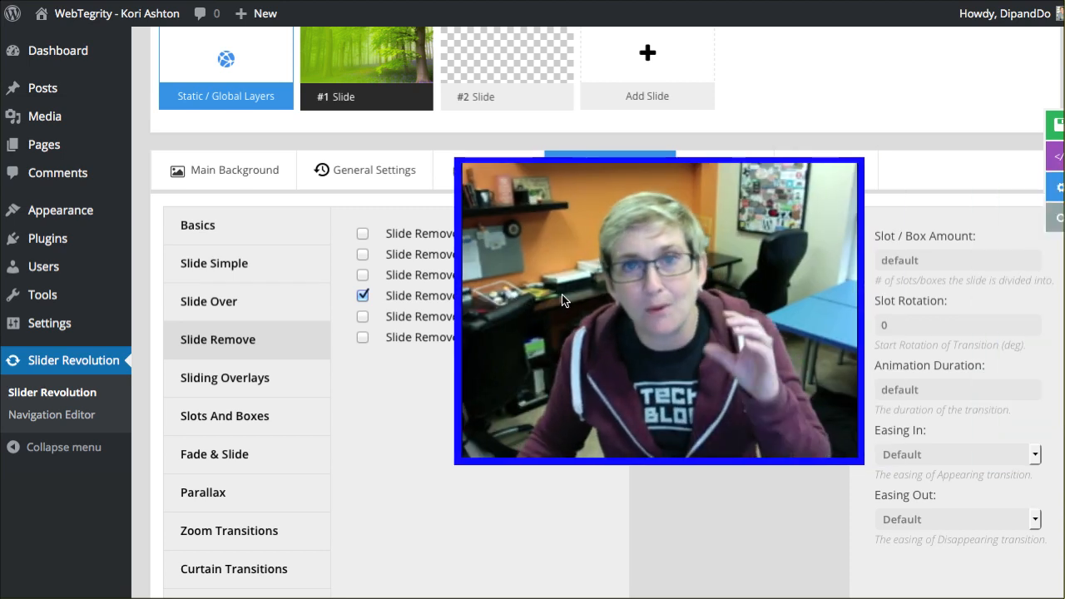
click(610, 170)
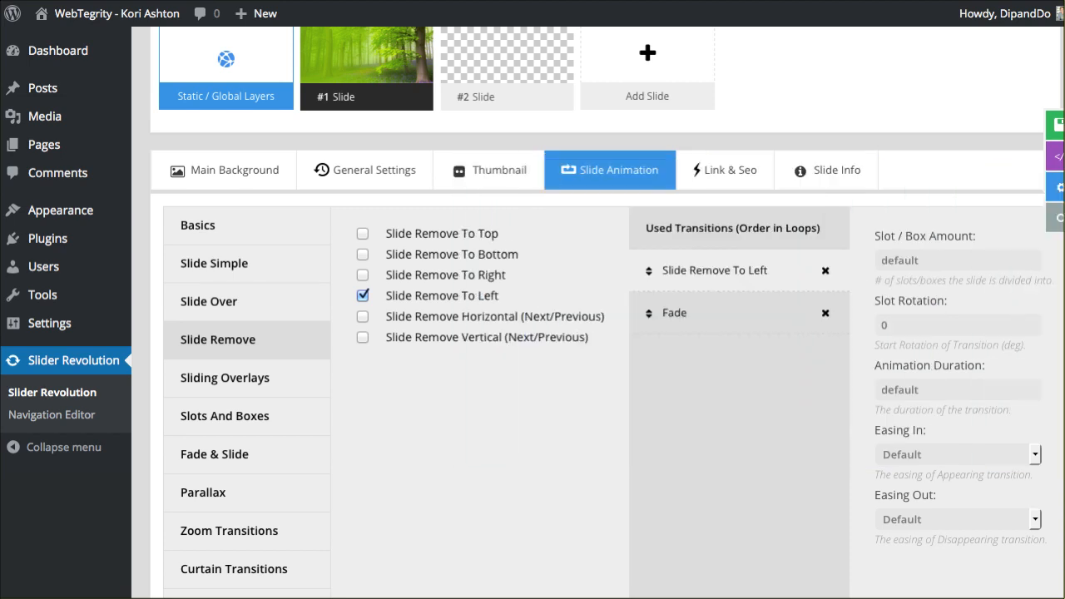
click(723, 170)
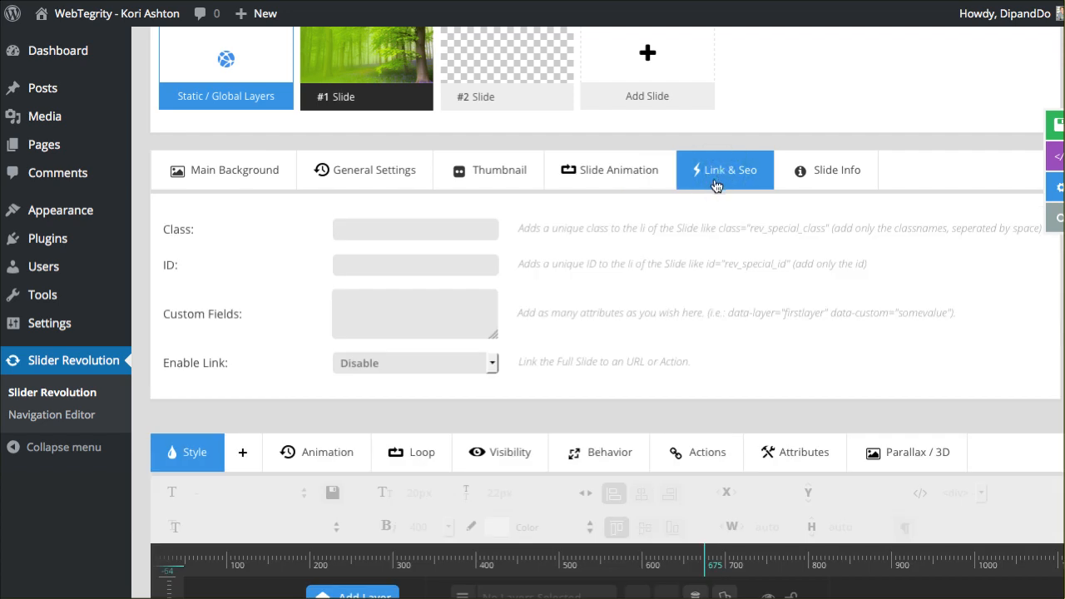
mouse_move(681, 244)
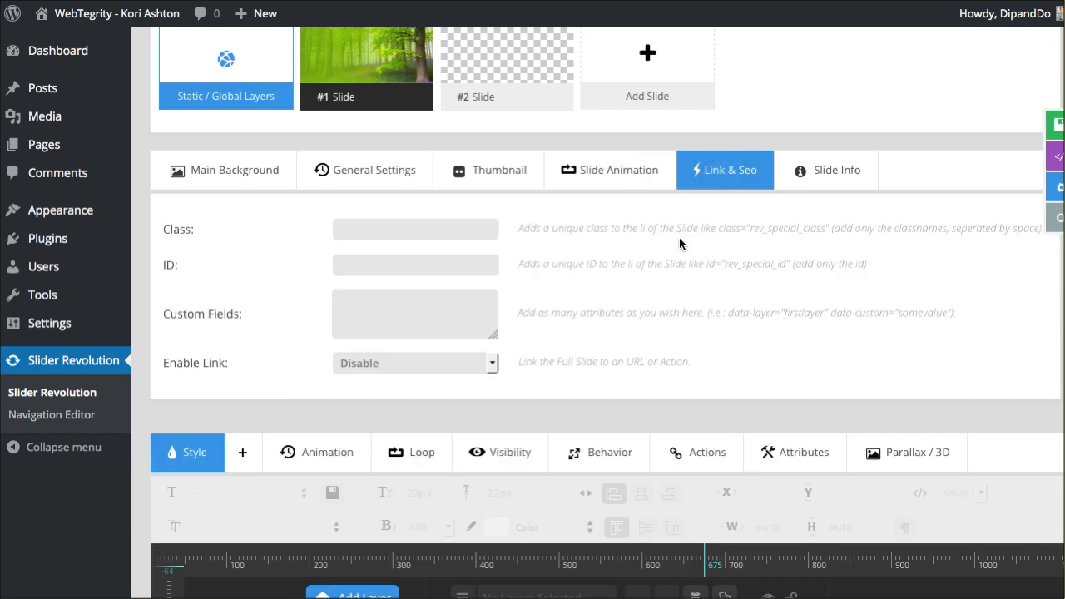
Click into the Class and Custom Fields boxes, leaving class, ID and custom fields blank
click(415, 229)
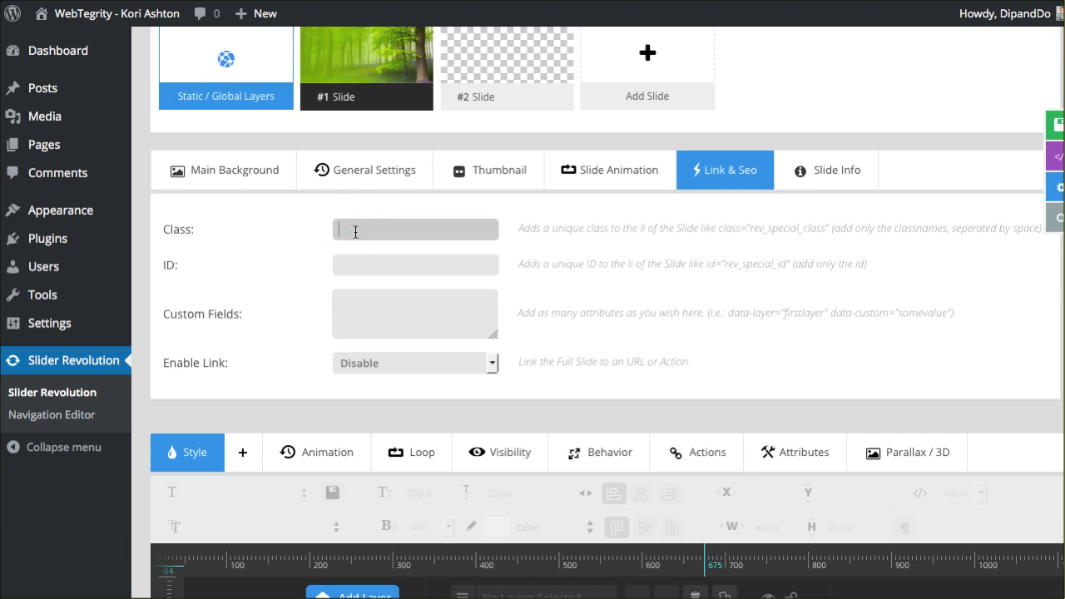
mouse_move(374, 257)
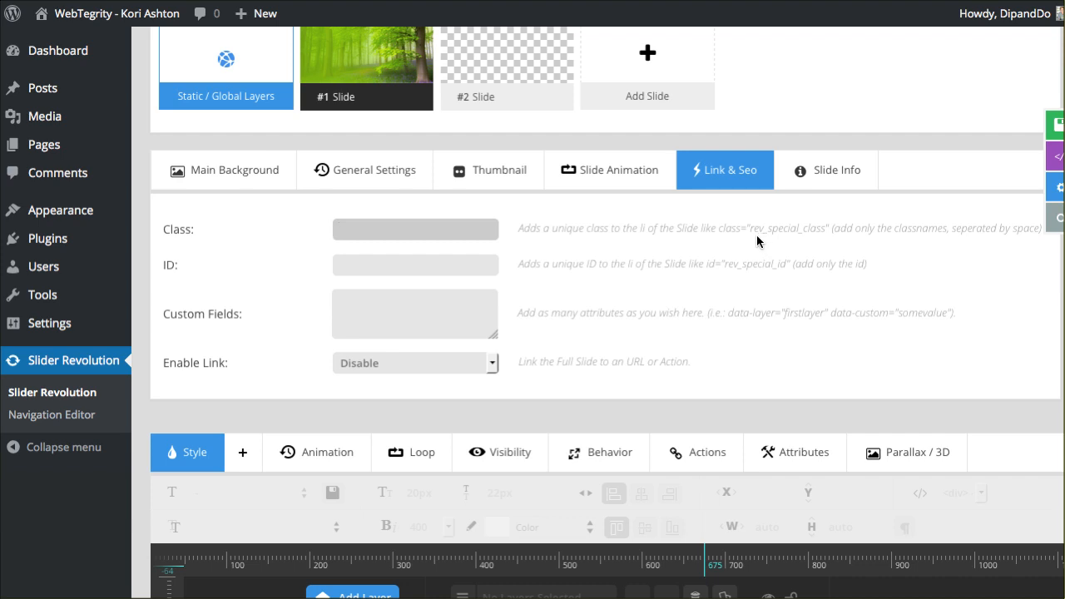
mouse_move(739, 252)
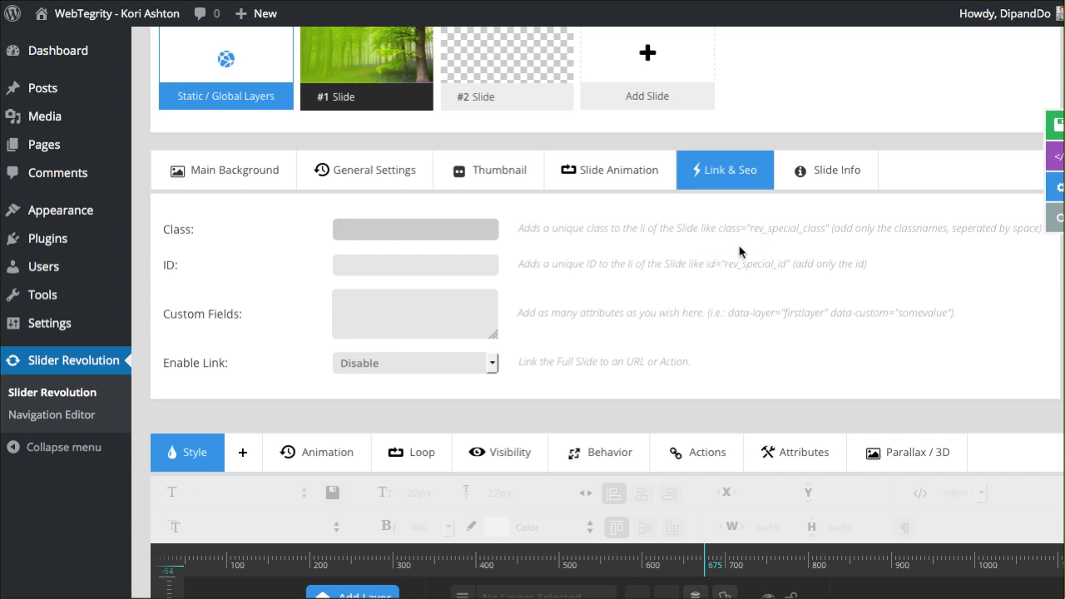
click(415, 229)
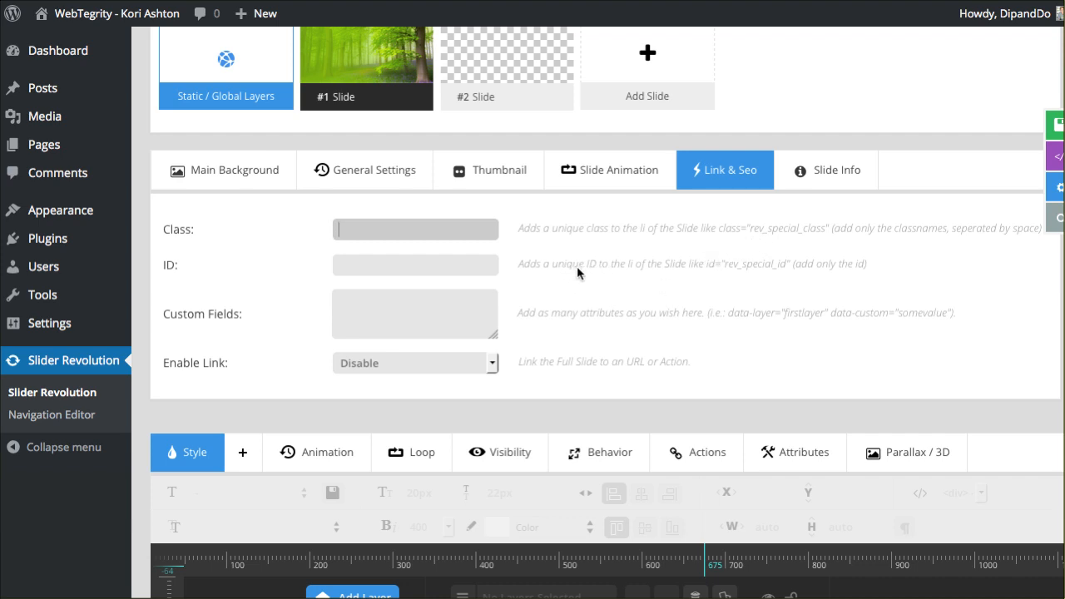
mouse_move(654, 273)
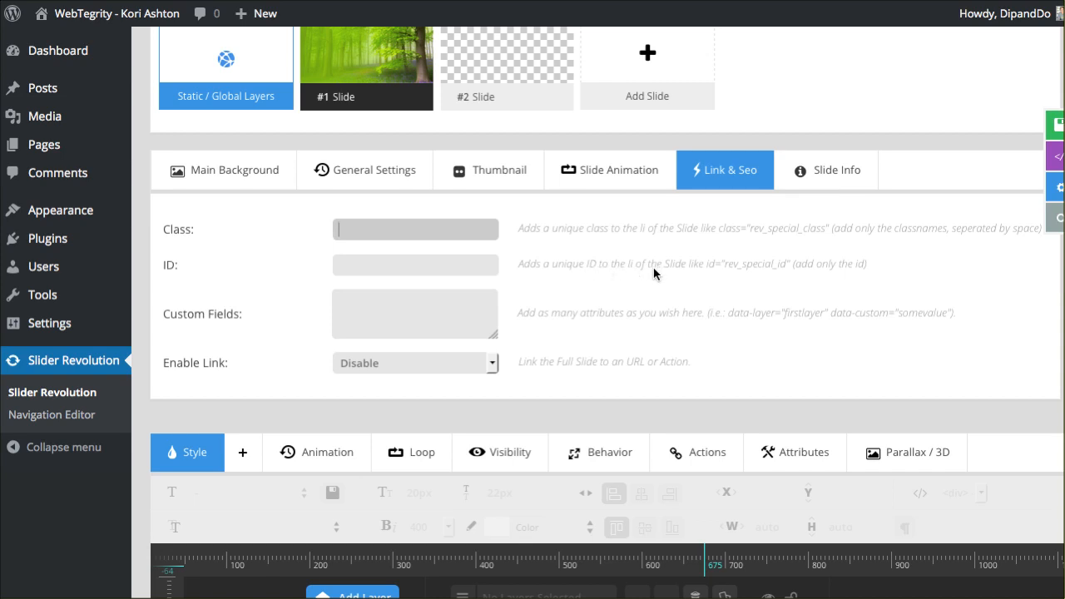
mouse_move(381, 288)
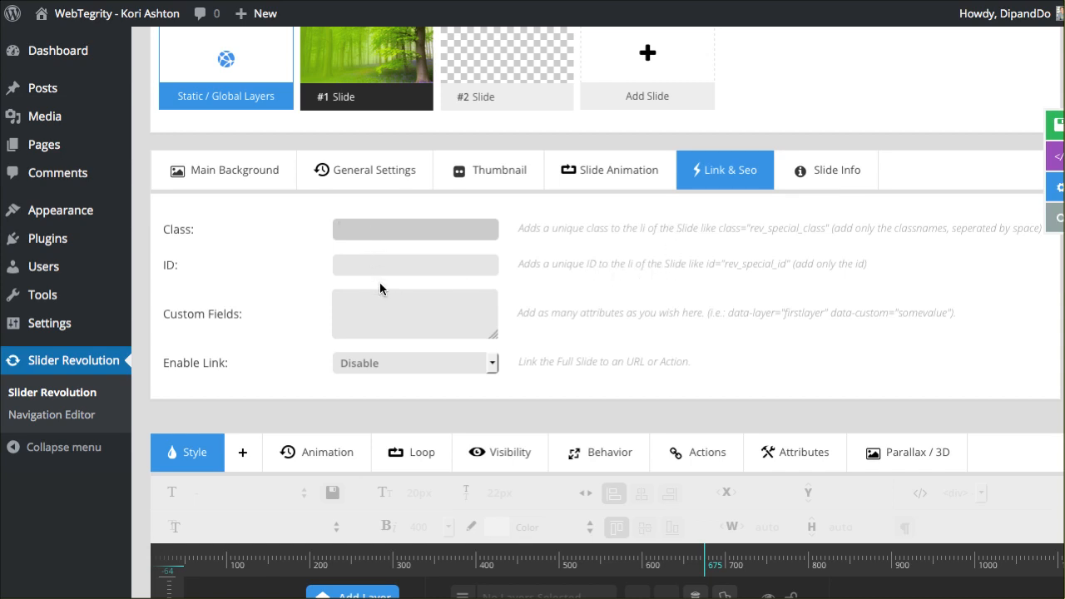
click(415, 313)
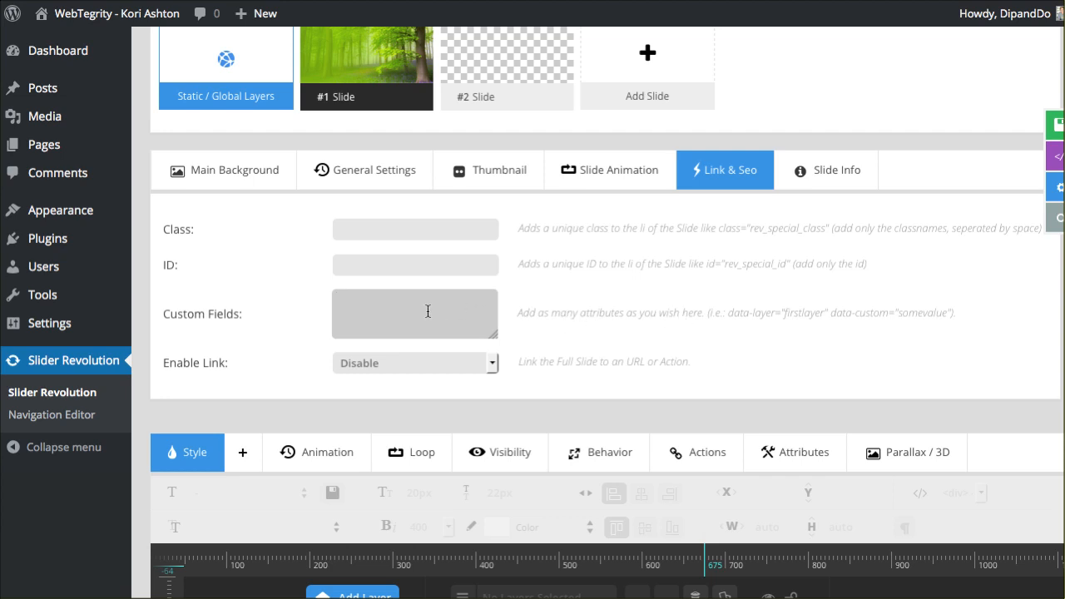
mouse_move(353, 374)
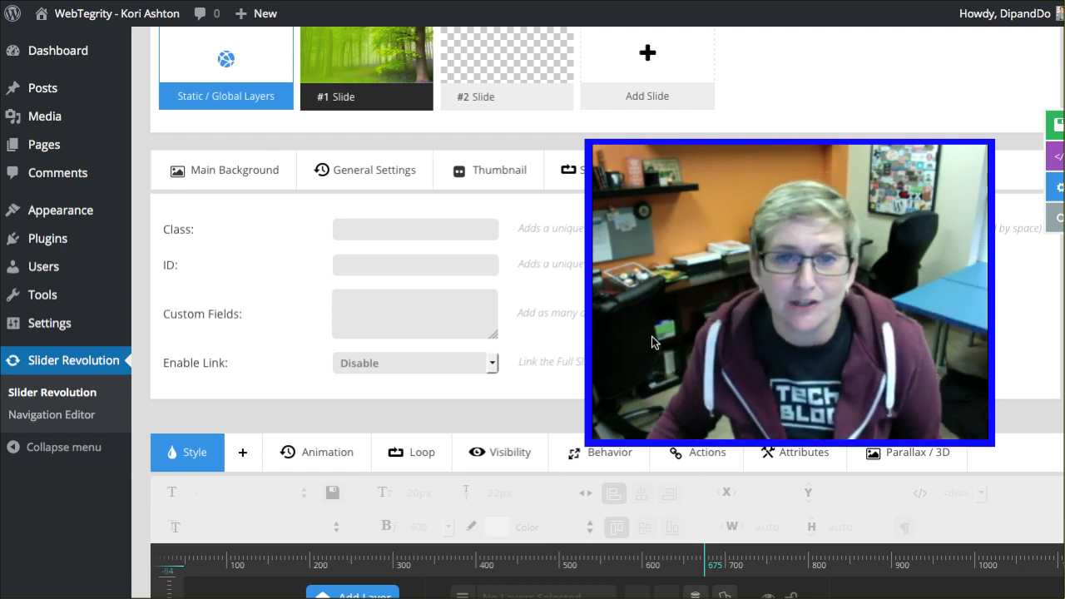
Set Enable Link to Enable and click into the still-empty Slide Link address field
click(415, 363)
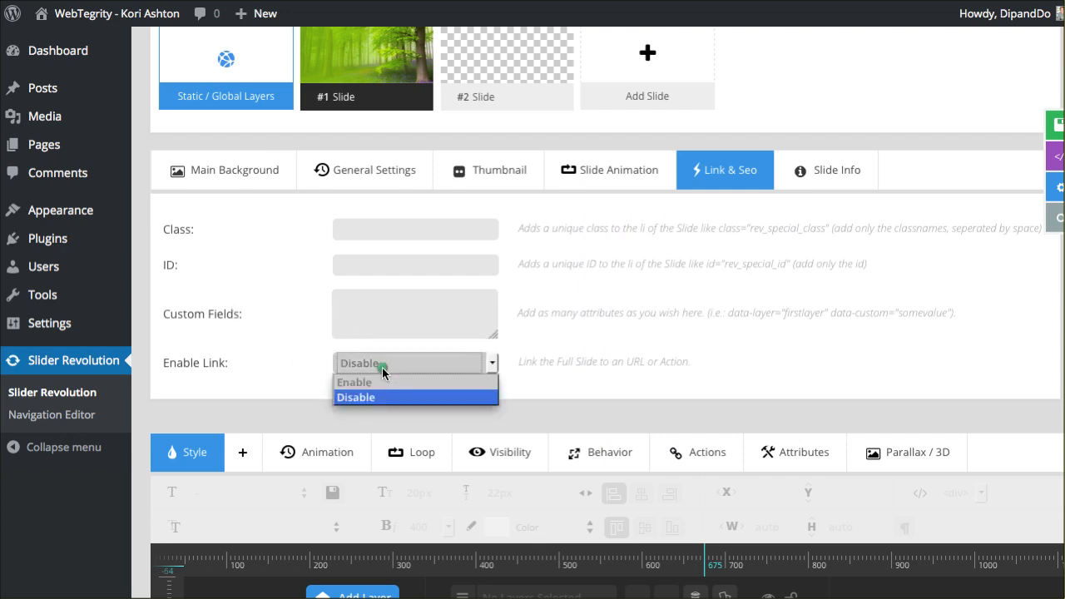
click(354, 382)
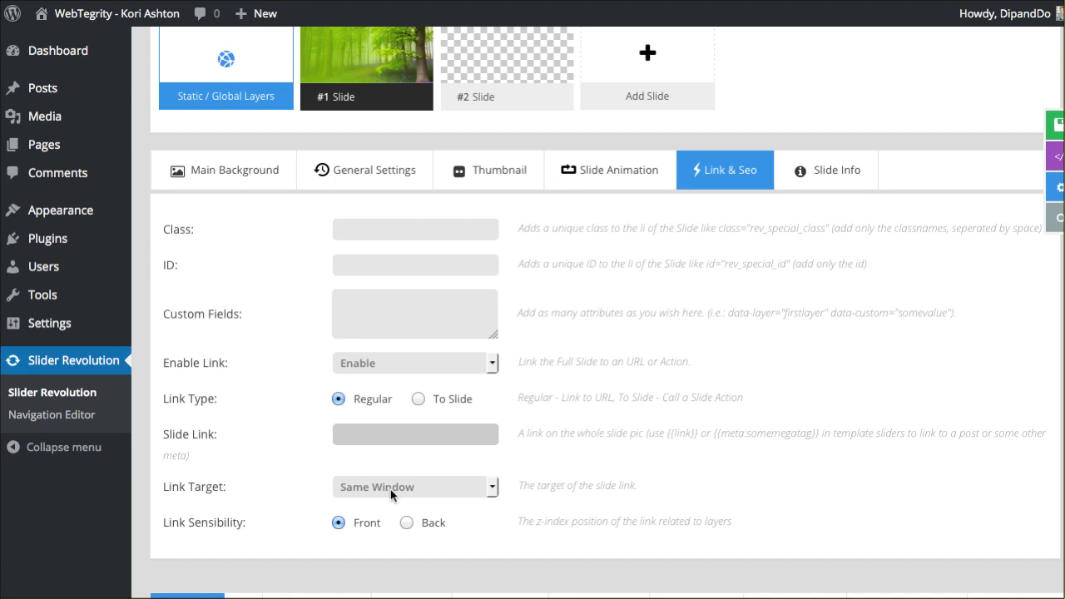
mouse_move(392, 500)
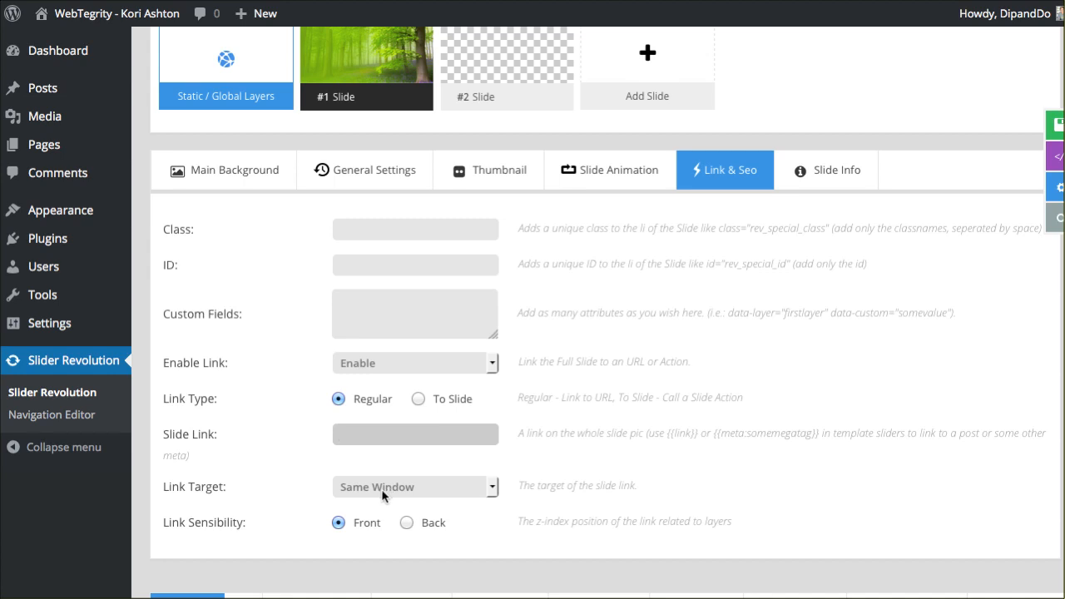
click(416, 434)
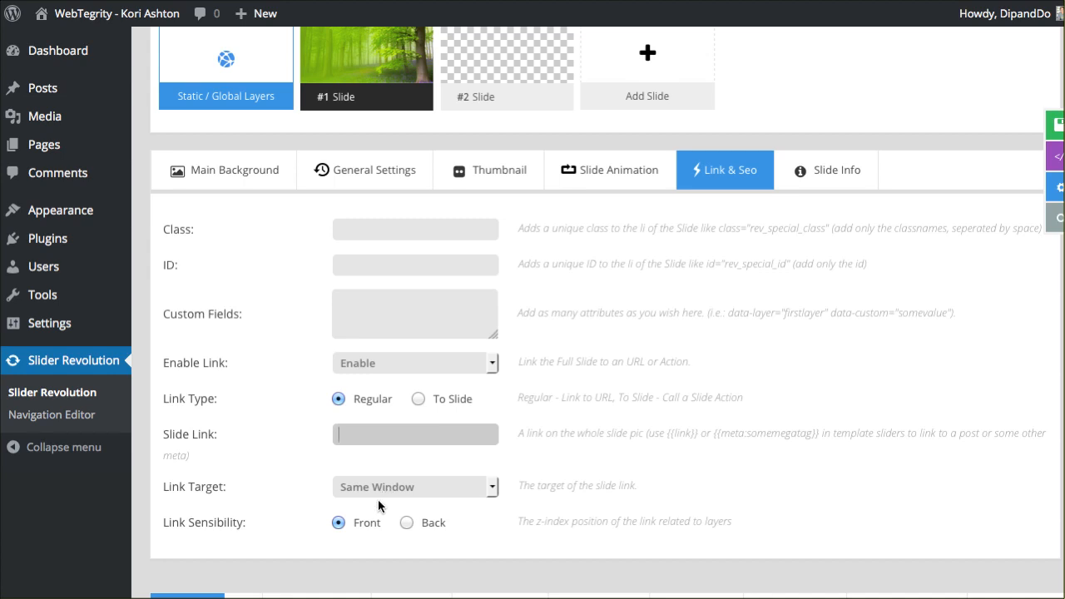
mouse_move(209, 532)
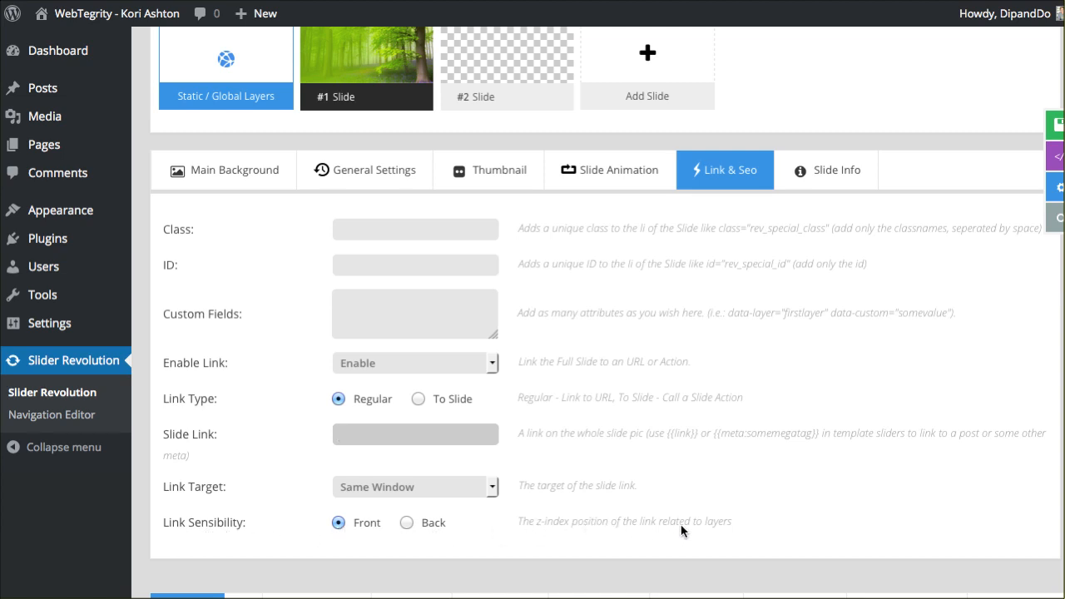
click(415, 434)
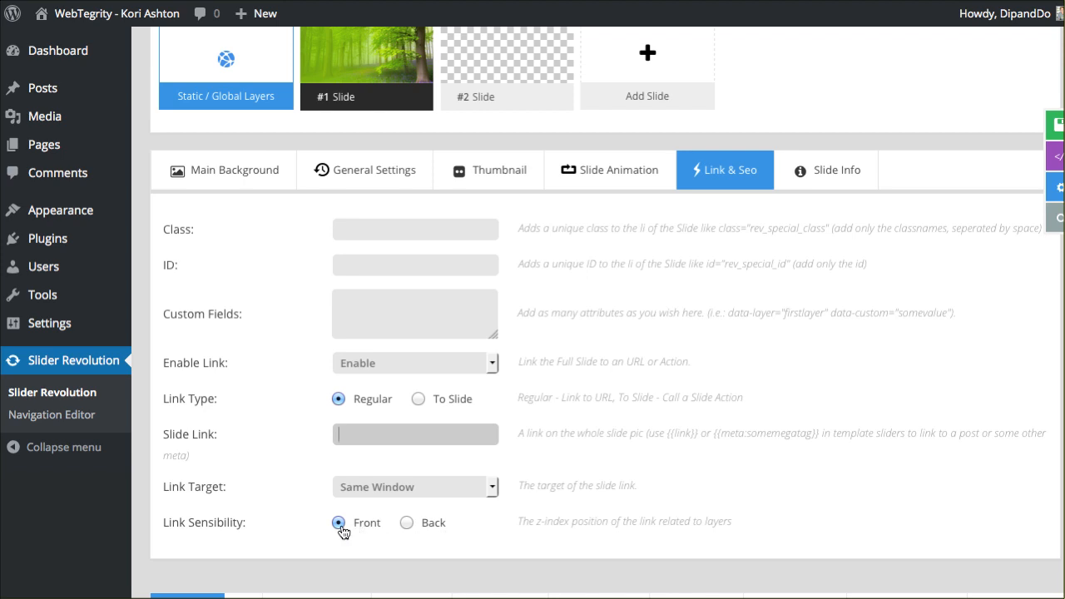
mouse_move(425, 530)
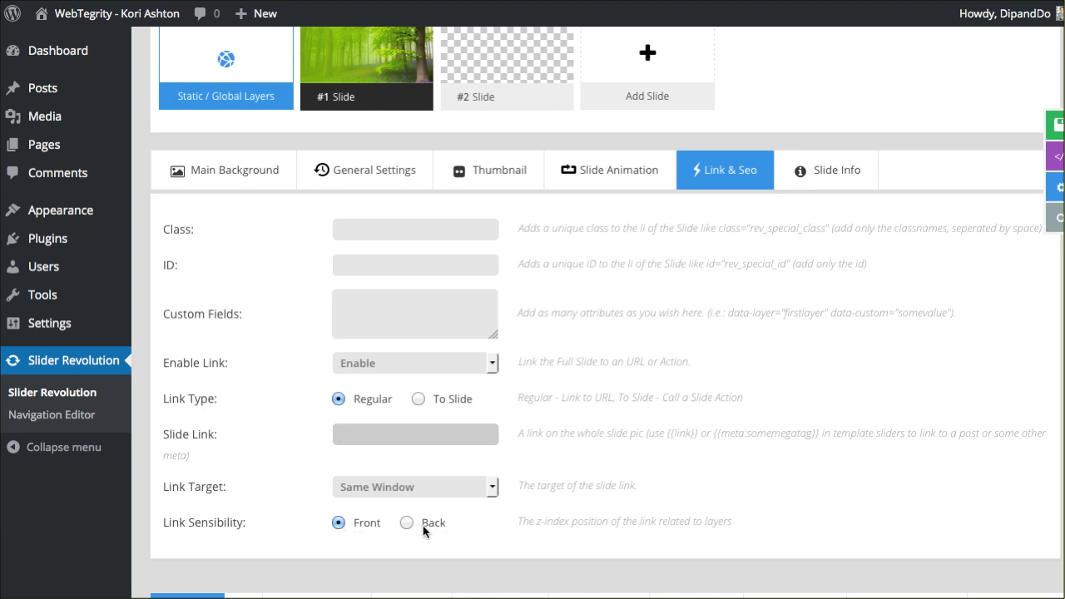
mouse_move(408, 529)
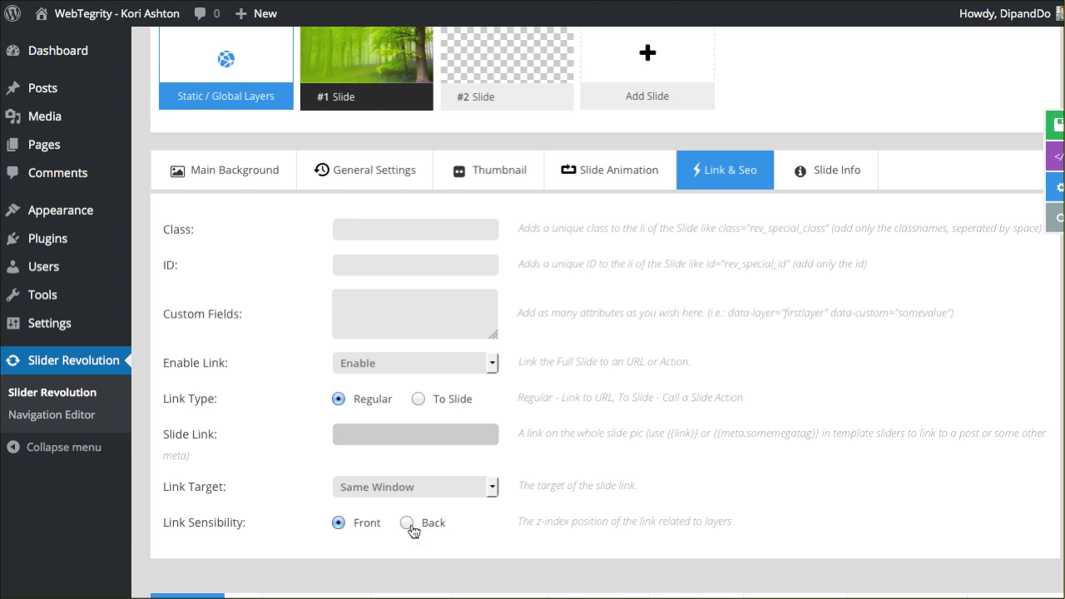
click(415, 434)
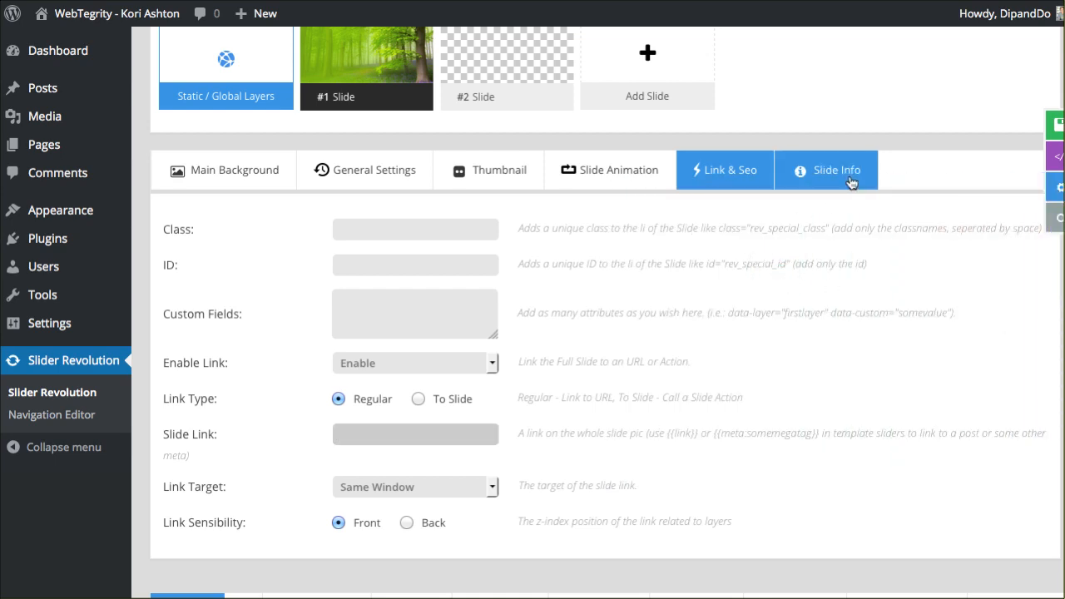
Show the Slide Info parameters, then open the Individual Slide Settings documentation page
click(826, 170)
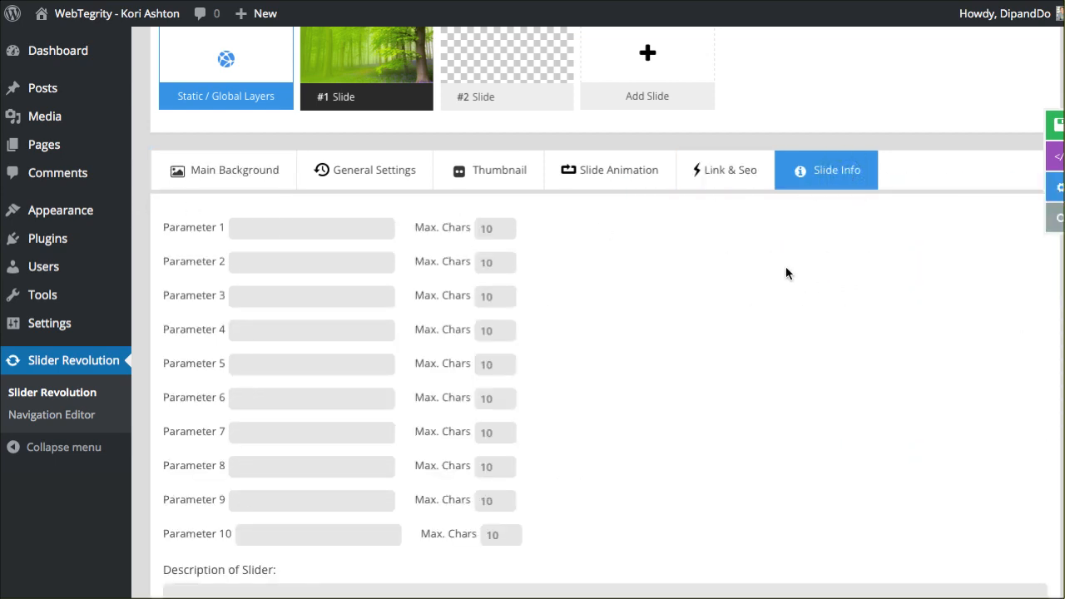
mouse_move(645, 299)
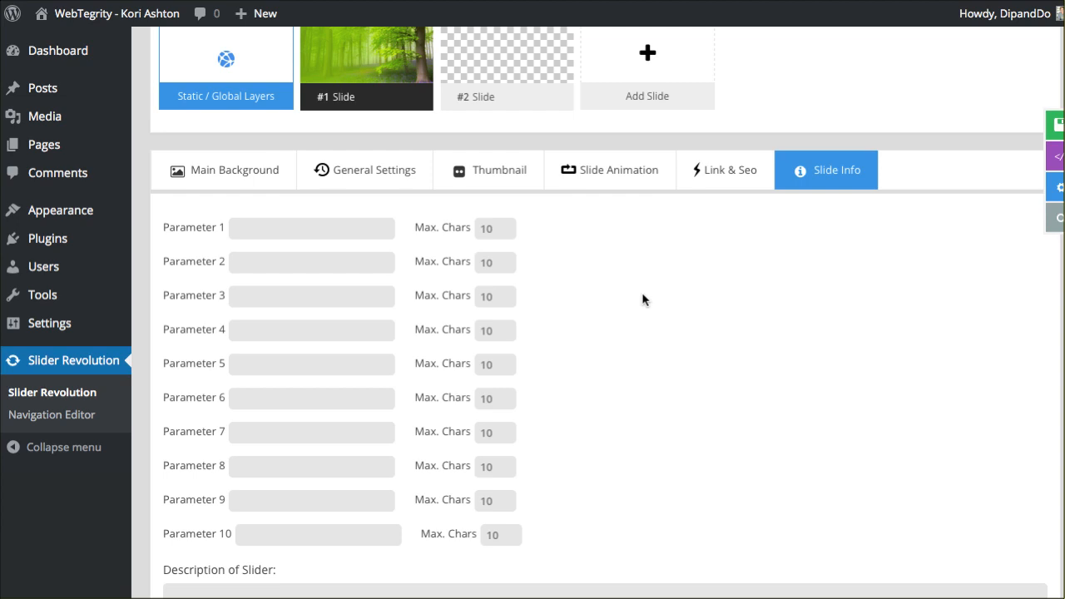
click(266, 228)
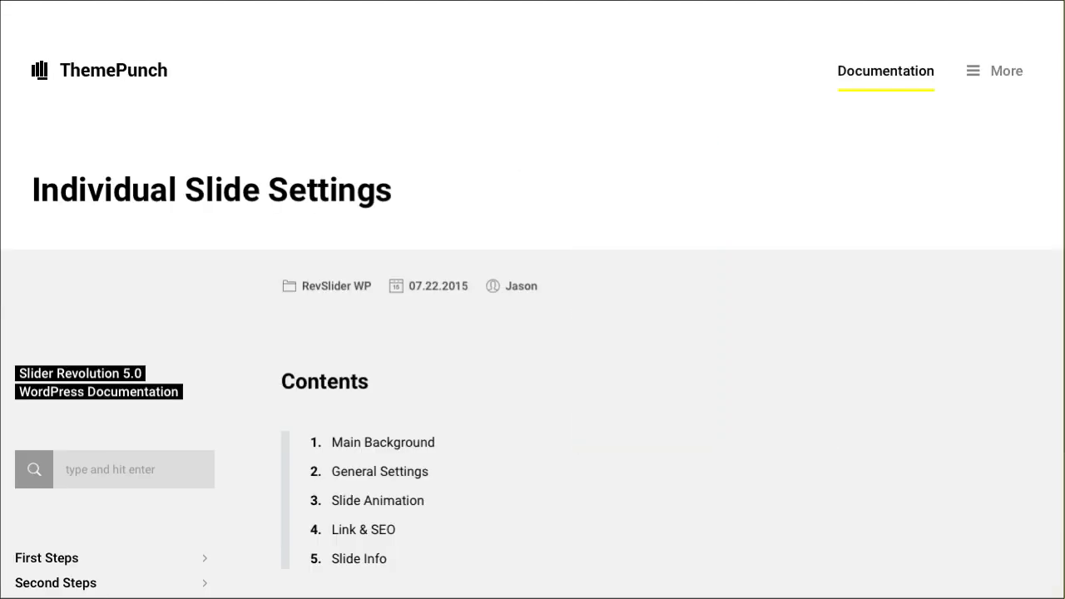
Scroll the documentation down to Main Background source settings, alt text and background fit
scroll(down, 3)
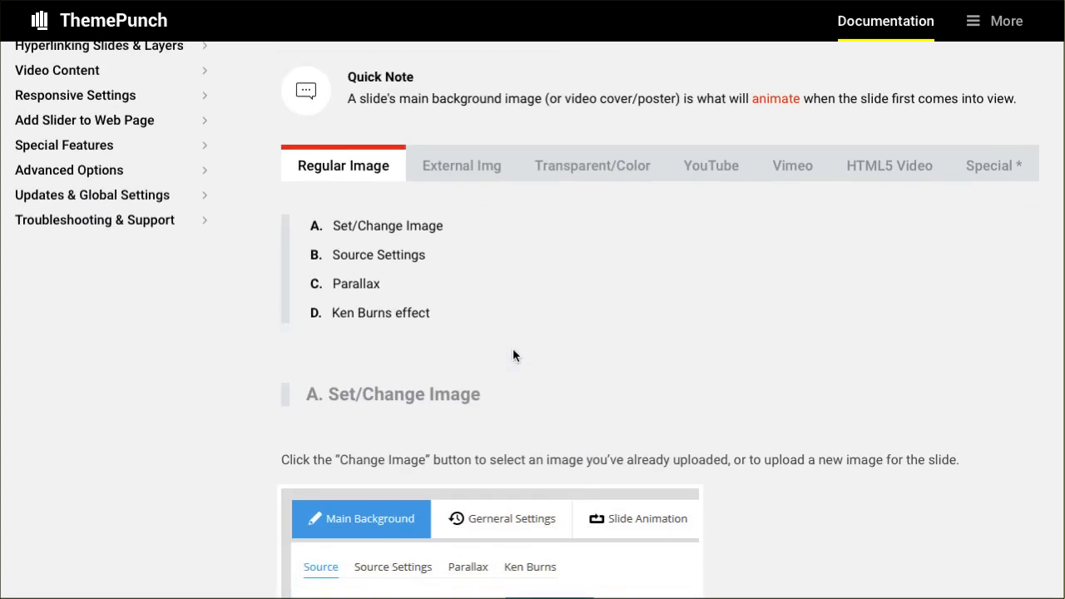
scroll(down, 3)
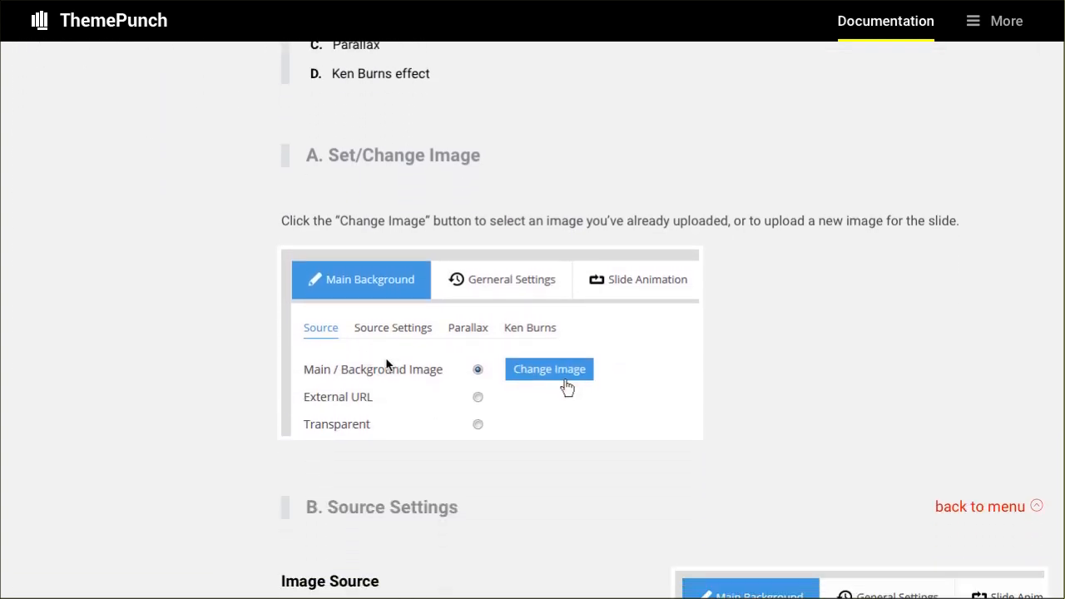
scroll(down, 3)
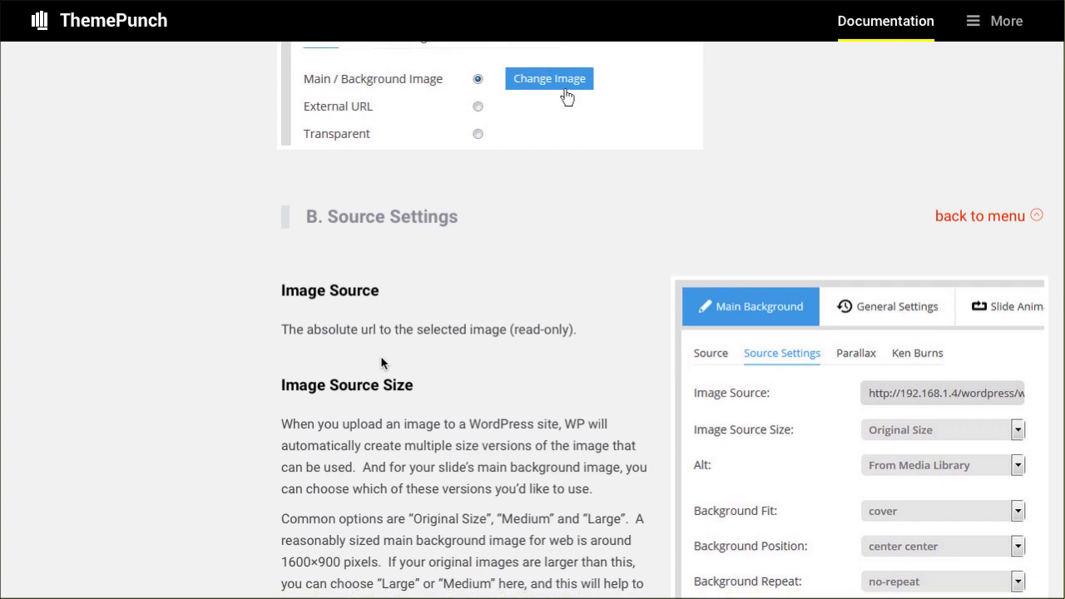
scroll(down, 3)
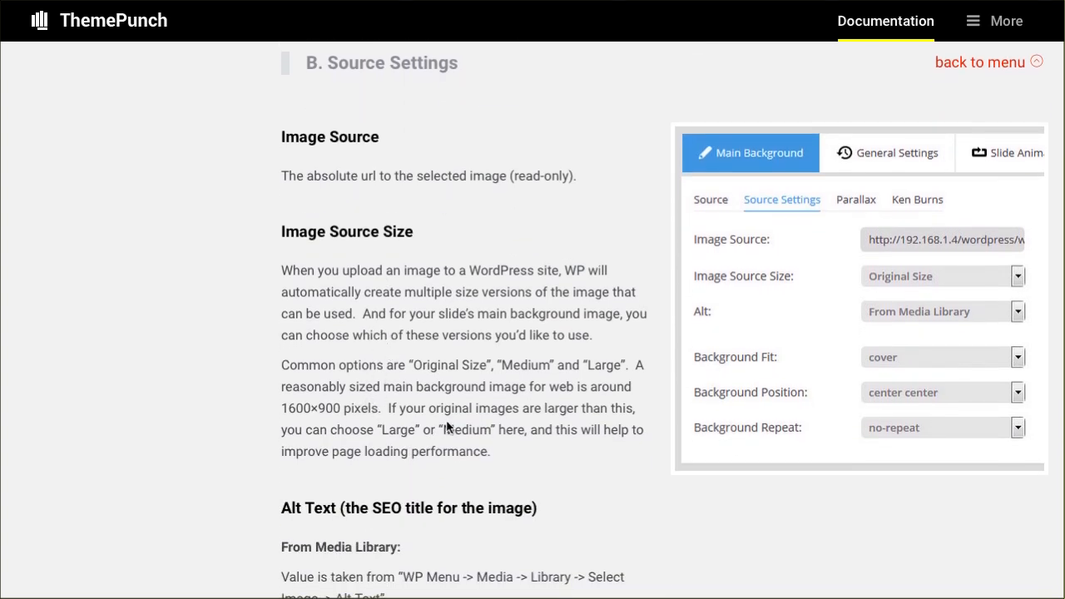
scroll(down, 3)
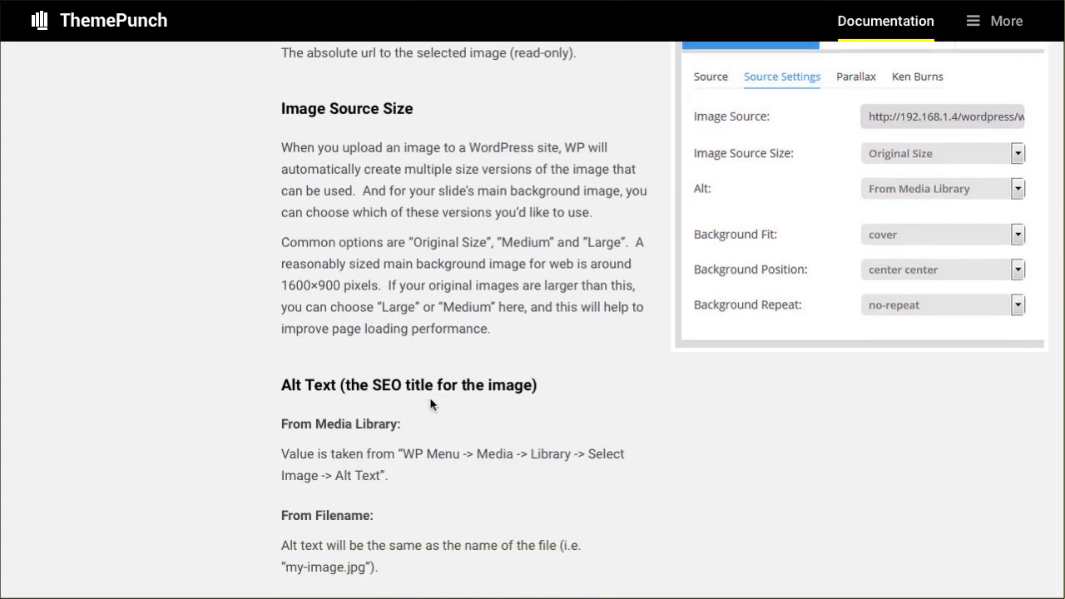
scroll(down, 3)
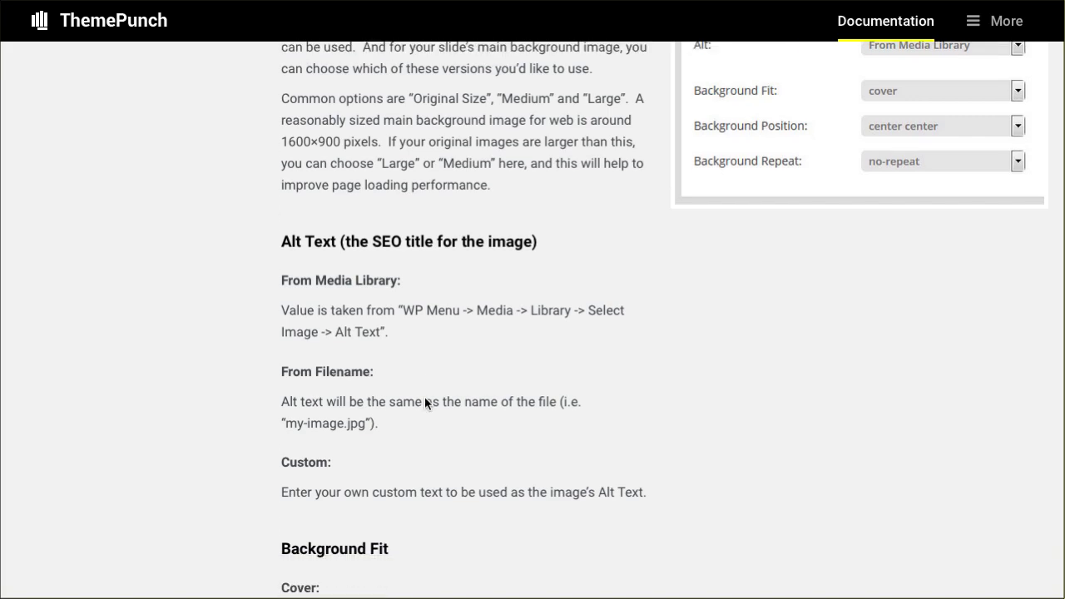